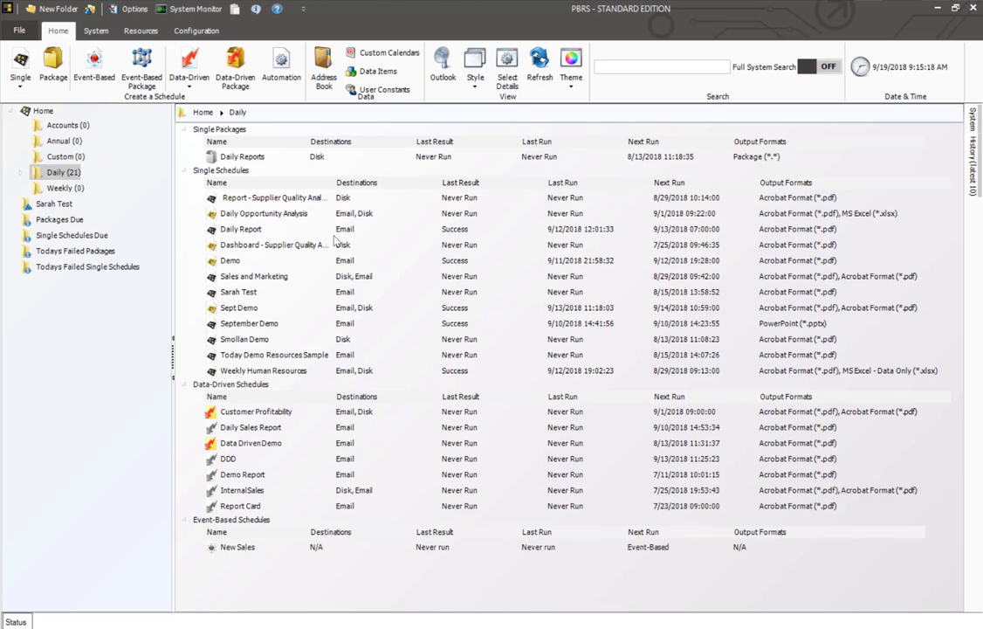
# Step: Start a single schedule for the Human Resources Sample report with the Power BI account, named 'HR Report'
pyautogui.click(19, 65)
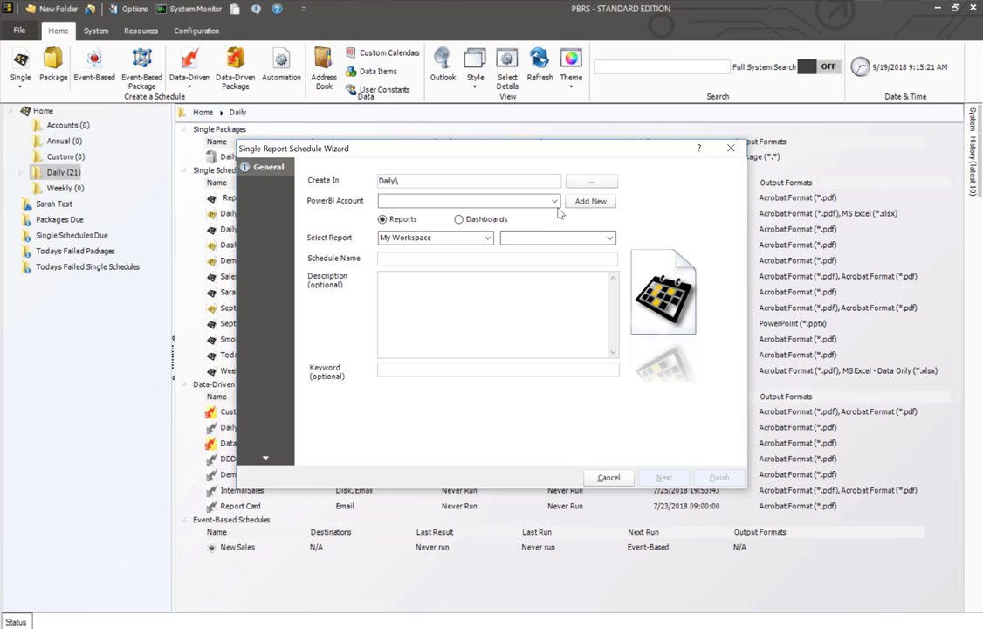
pyautogui.click(554, 201)
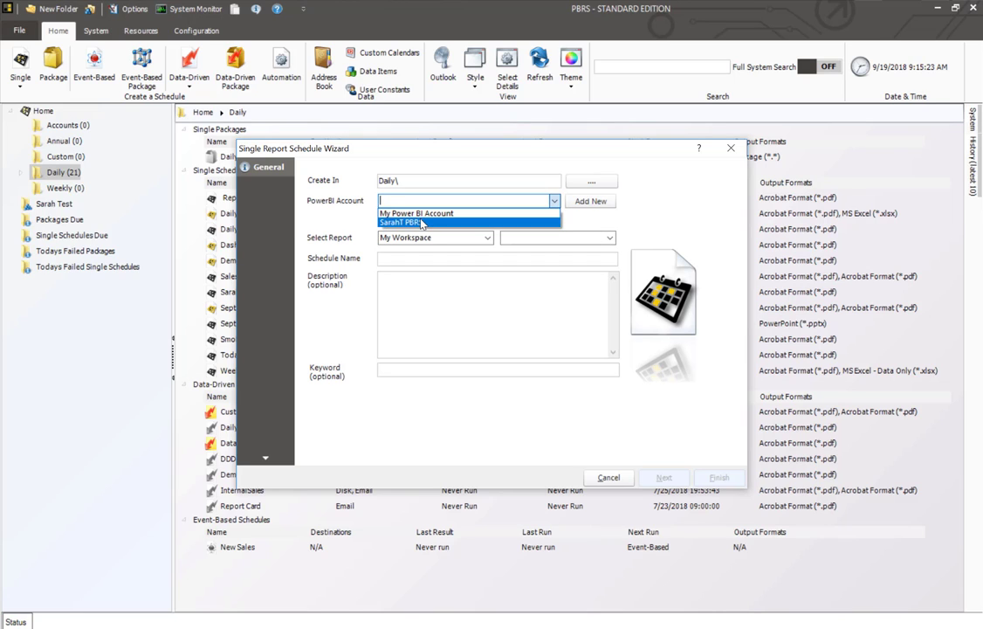
pyautogui.click(401, 222)
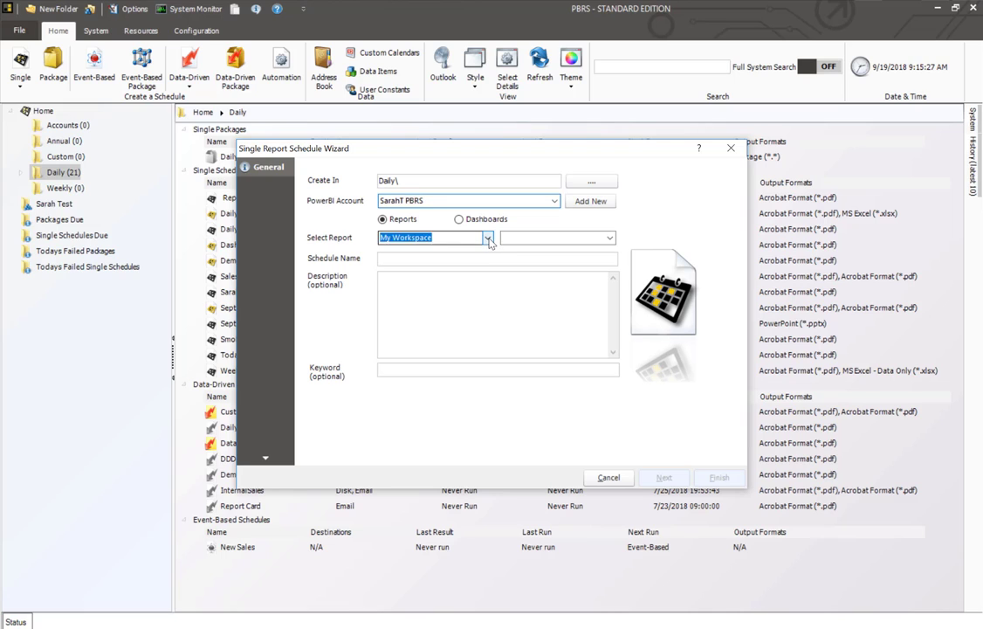
pyautogui.click(487, 238)
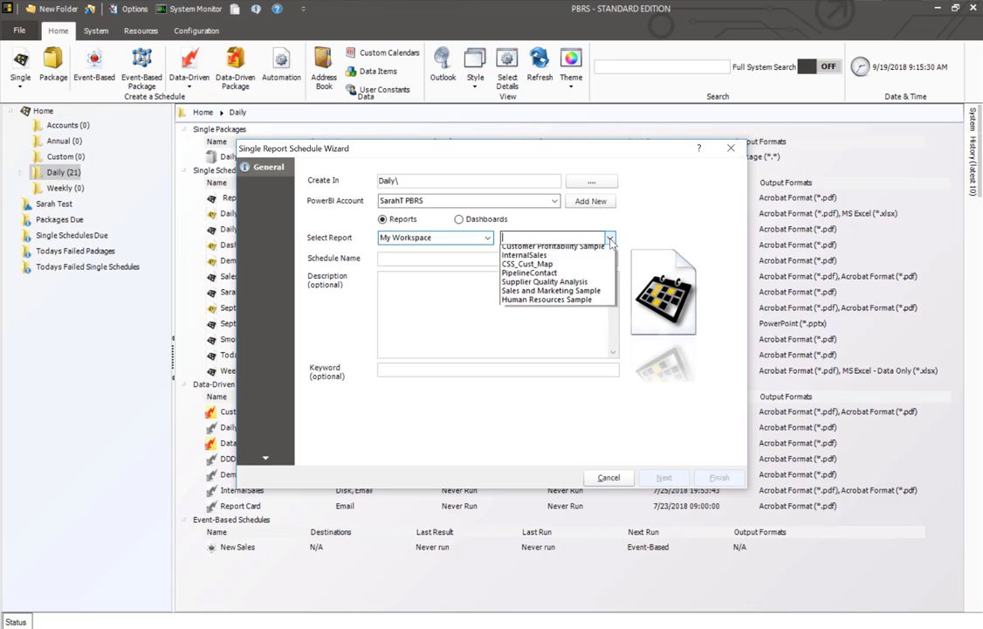
pyautogui.click(545, 303)
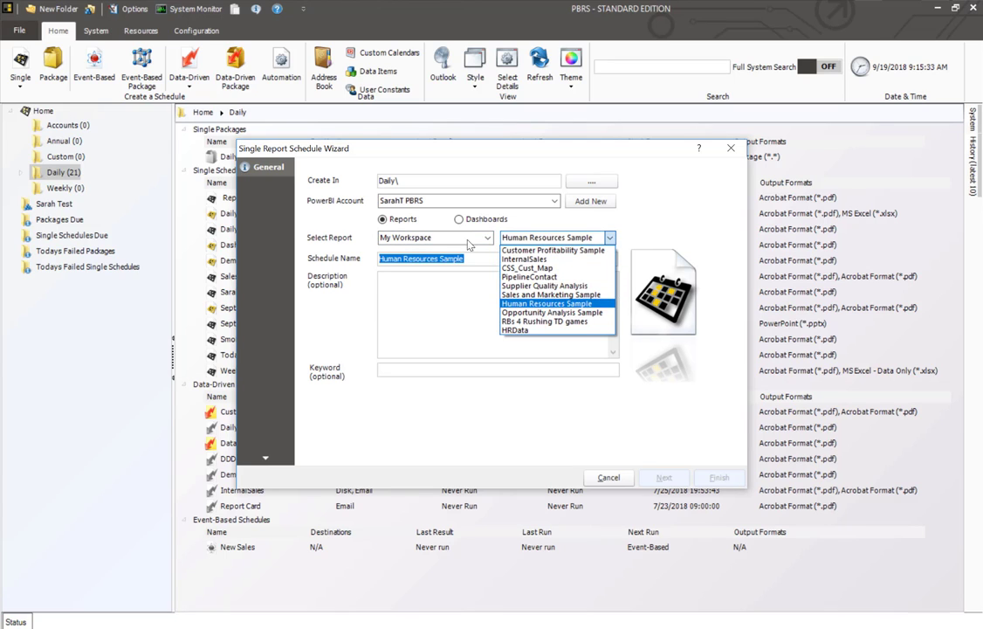
pyautogui.write('HR Report')
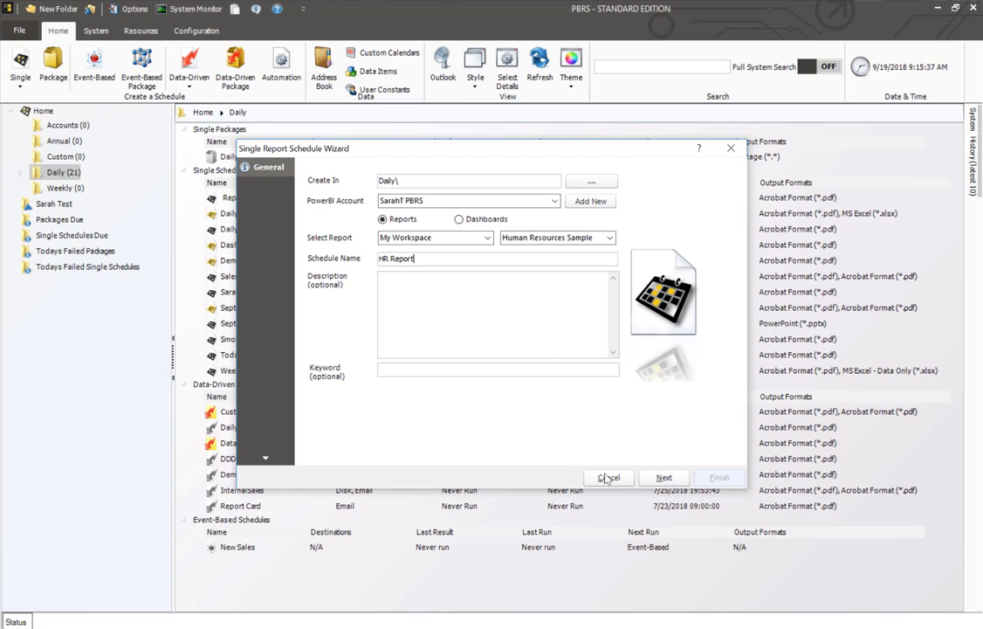
# Step: Schedule HR Report to run daily at 9:00:00 AM and continue to report settings
pyautogui.click(663, 477)
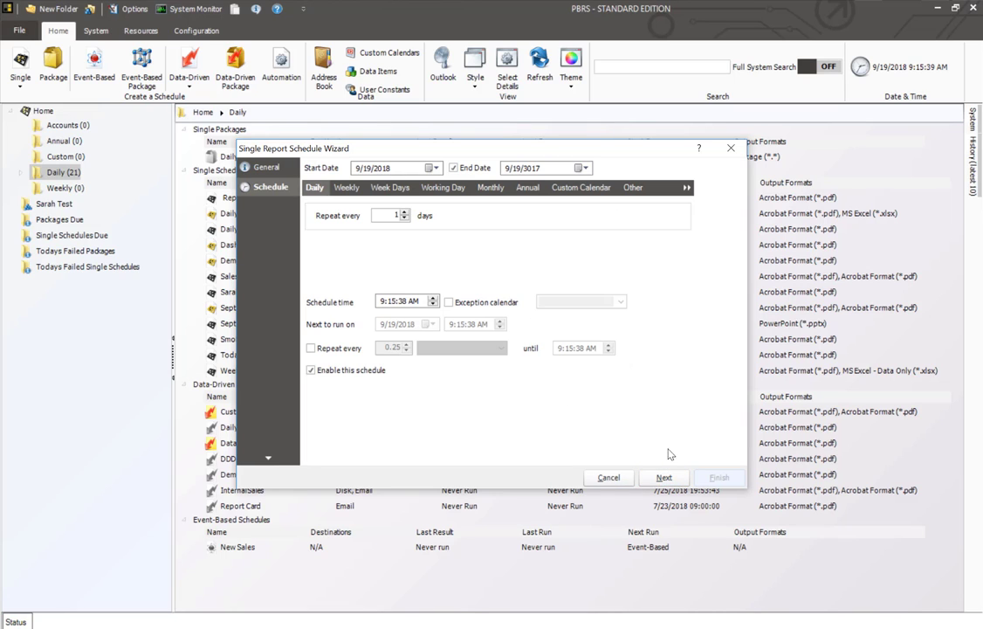
pyautogui.click(402, 301)
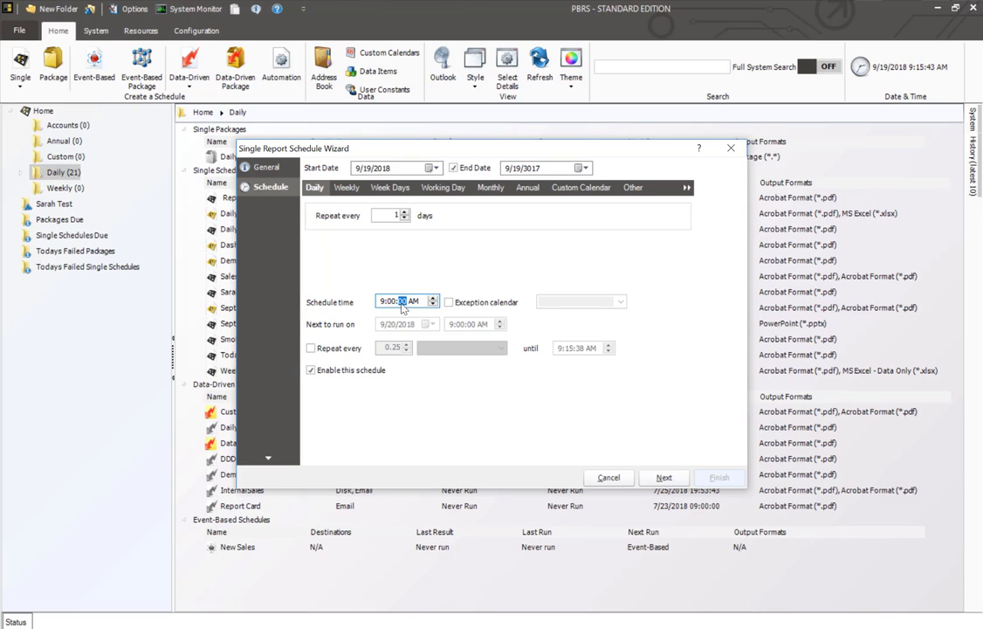
pyautogui.click(663, 477)
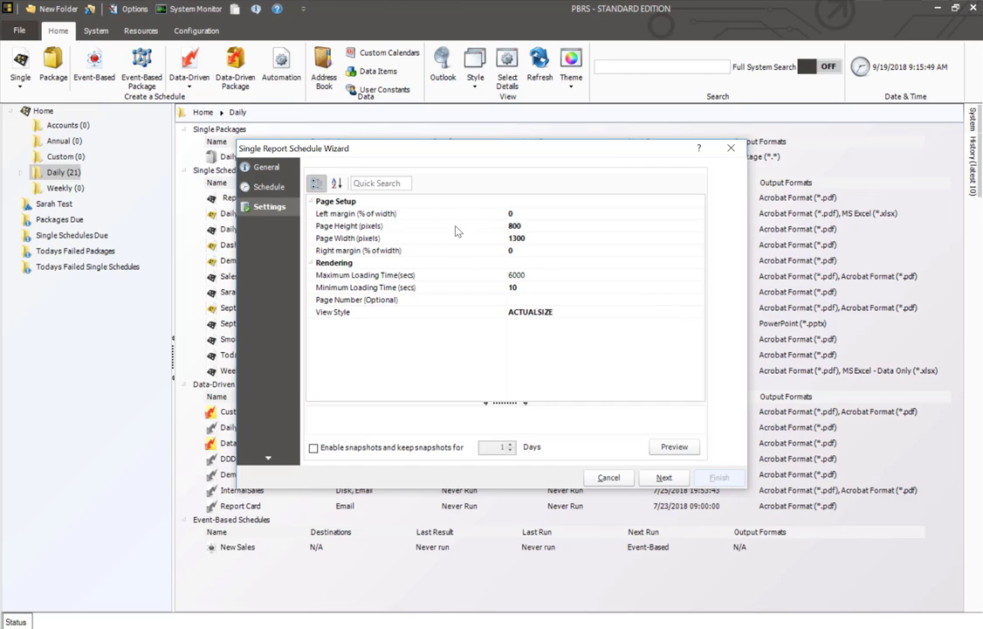
pyautogui.moveTo(510, 263)
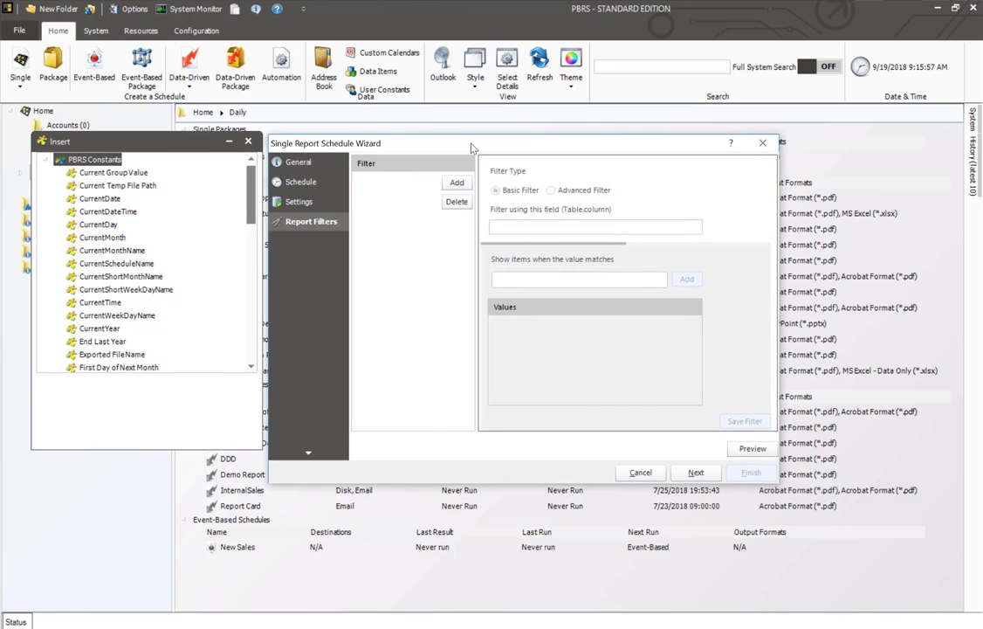
# Step: Add an Advanced Filter report filter and proceed to Destinations
pyautogui.click(457, 182)
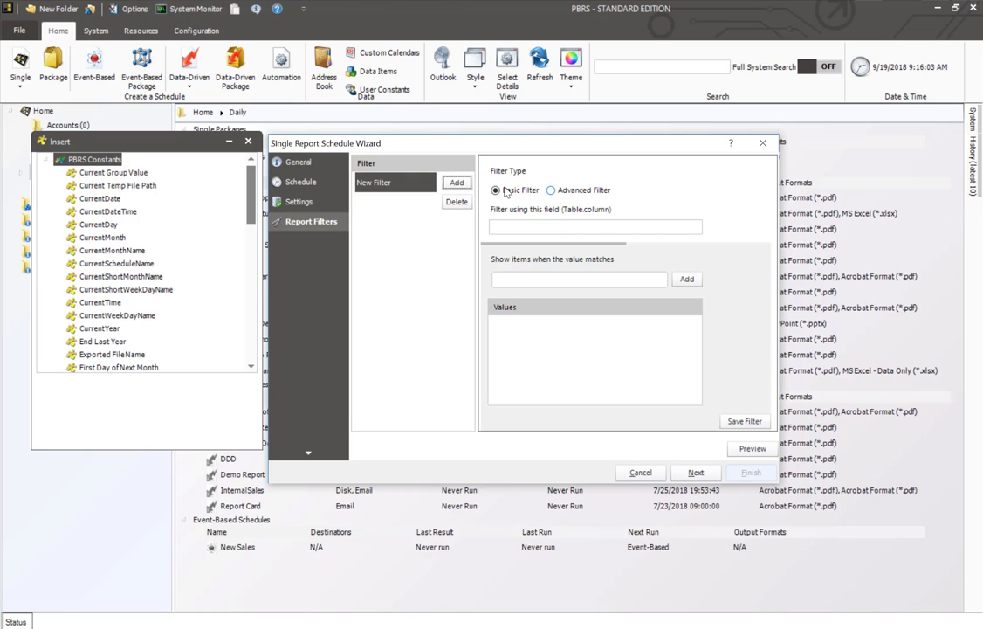
pyautogui.moveTo(567, 194)
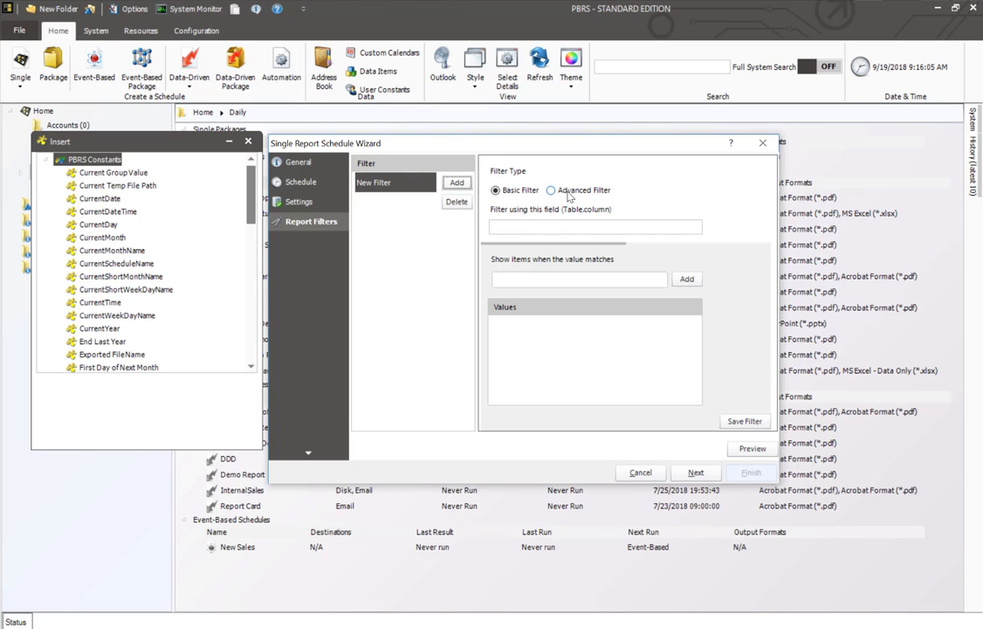
pyautogui.click(551, 189)
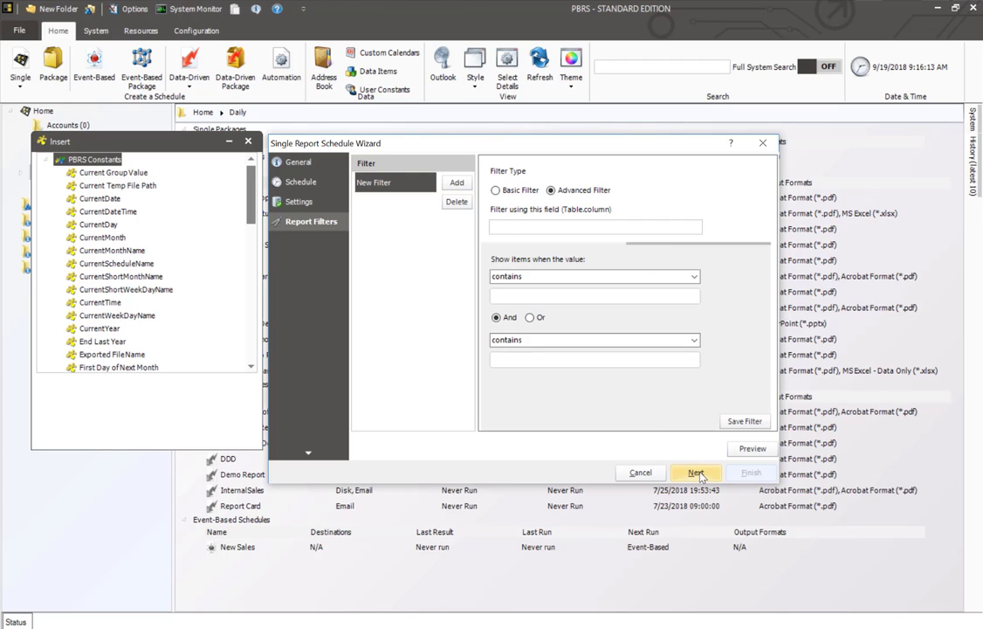
pyautogui.click(696, 471)
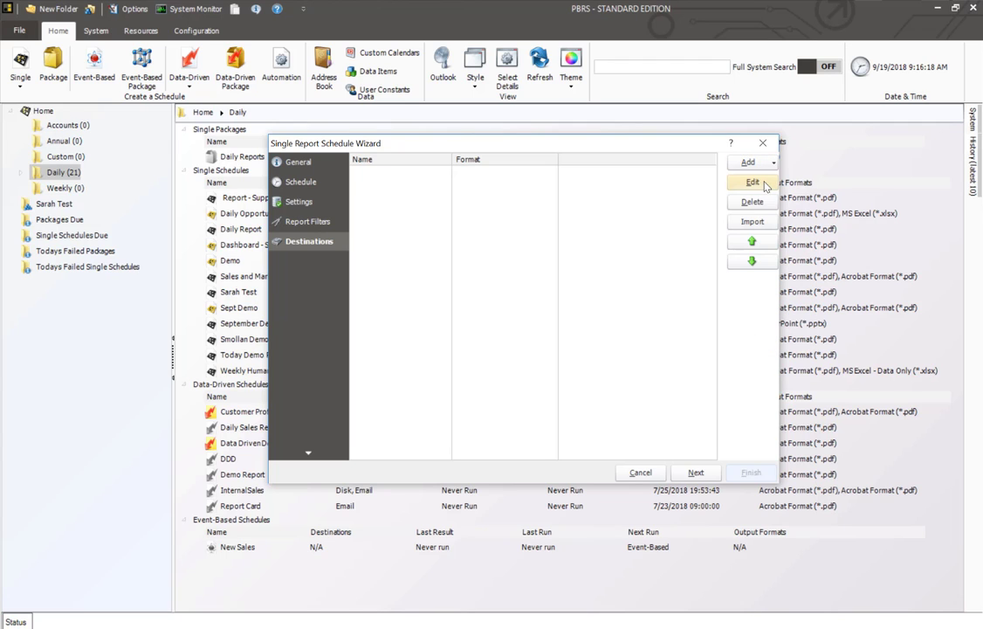
pyautogui.click(751, 182)
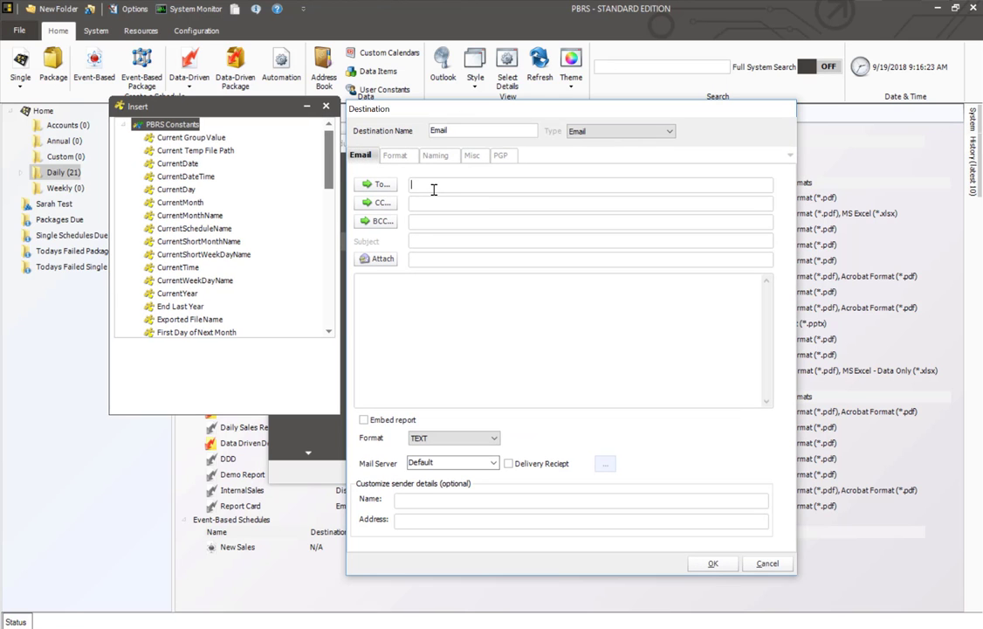
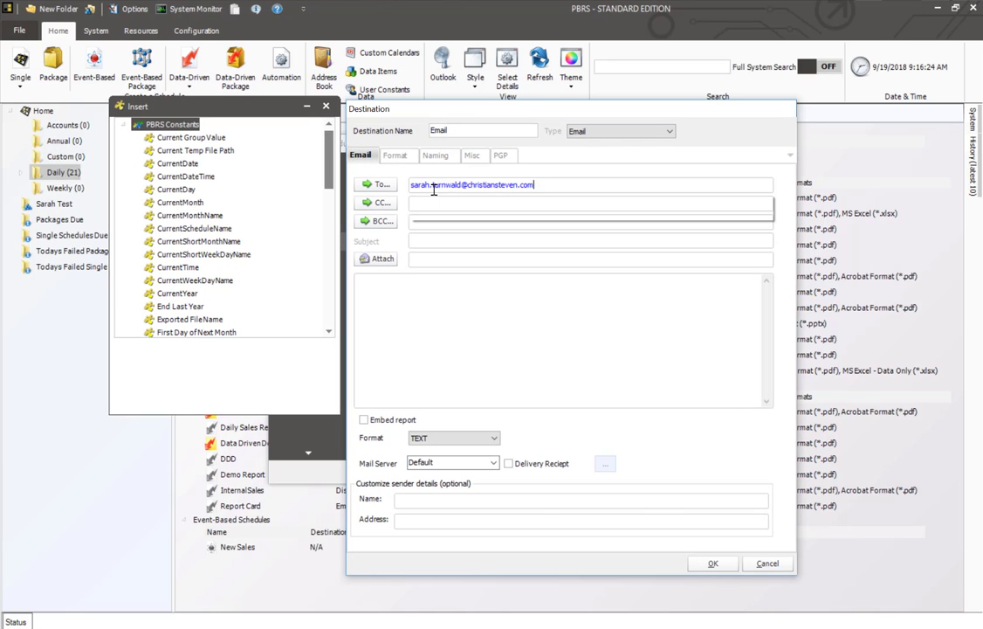
pyautogui.write('R Report')
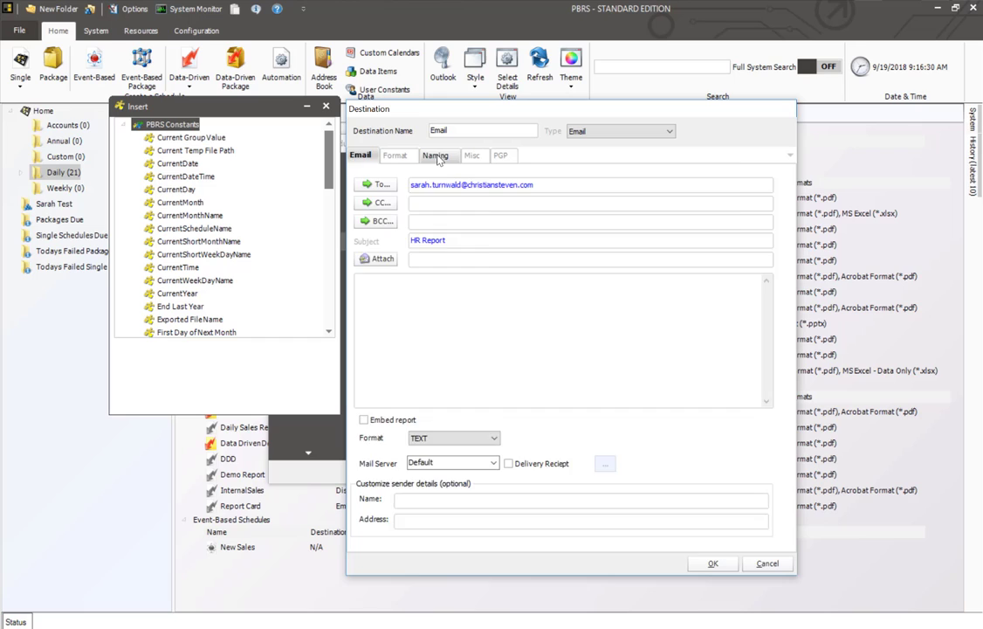
# Step: Name the output file 'HR Report' followed by the CurrentDate constant
pyautogui.click(438, 156)
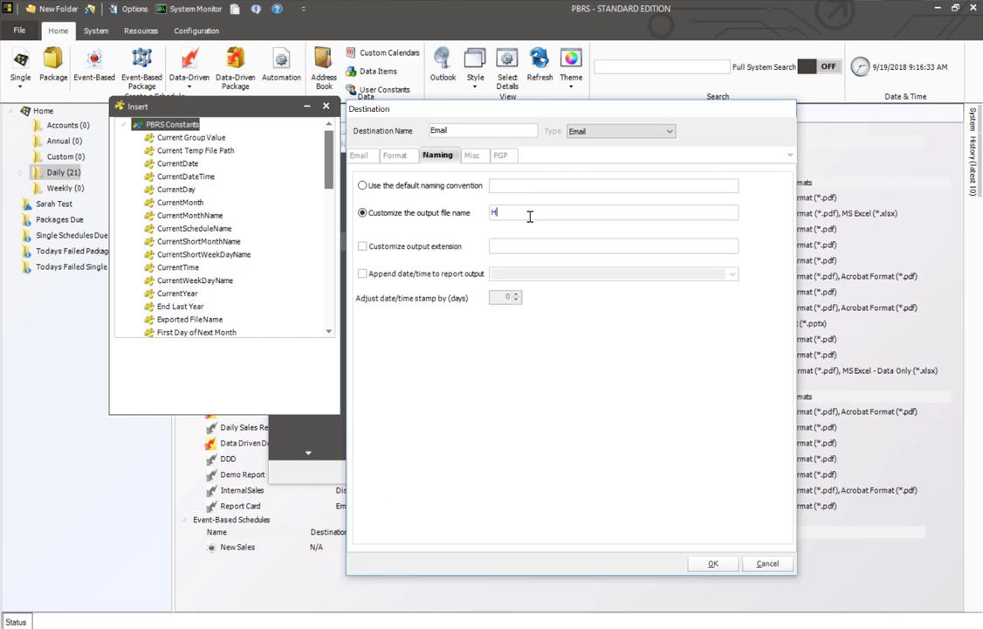
pyautogui.write('R Report')
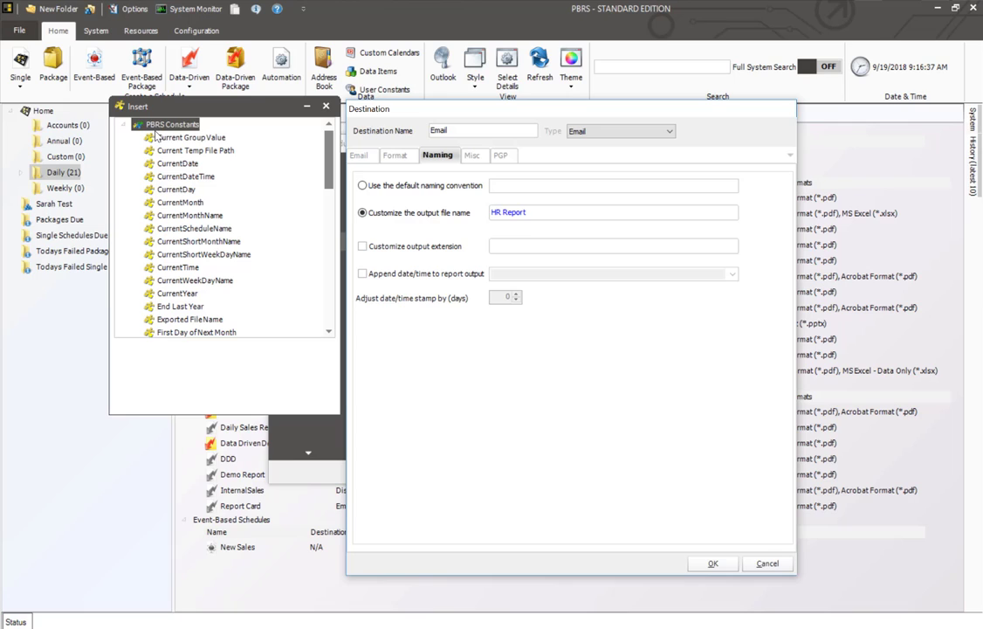
pyautogui.moveTo(176, 170)
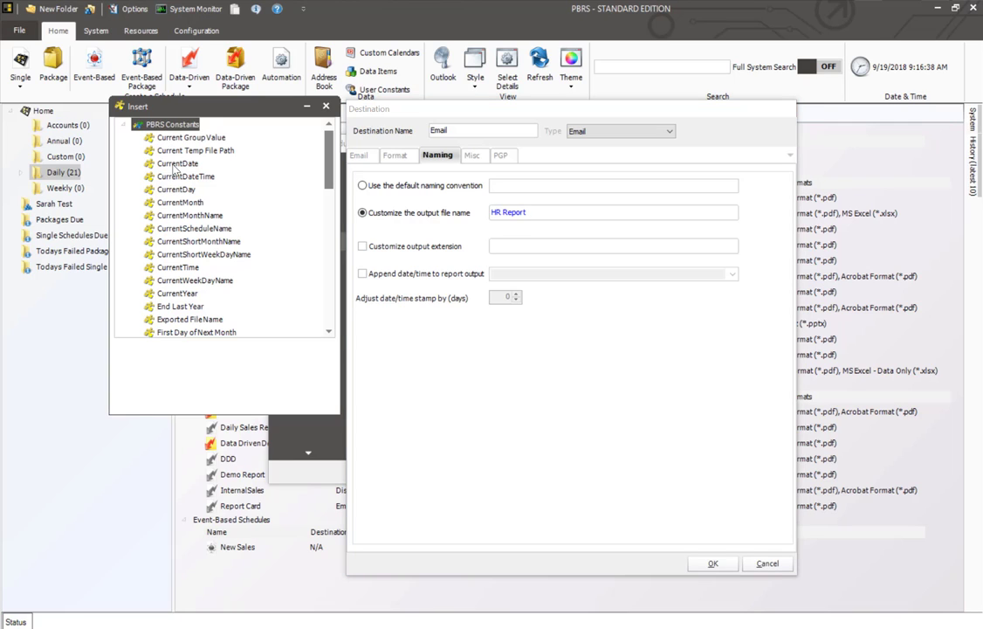
pyautogui.click(177, 163)
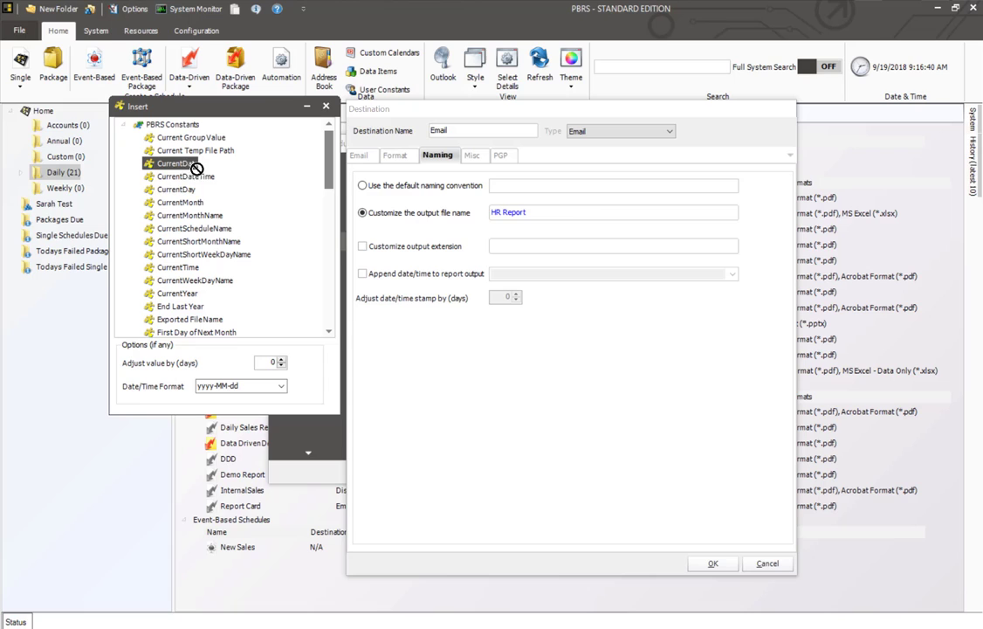
pyautogui.doubleClick(177, 164)
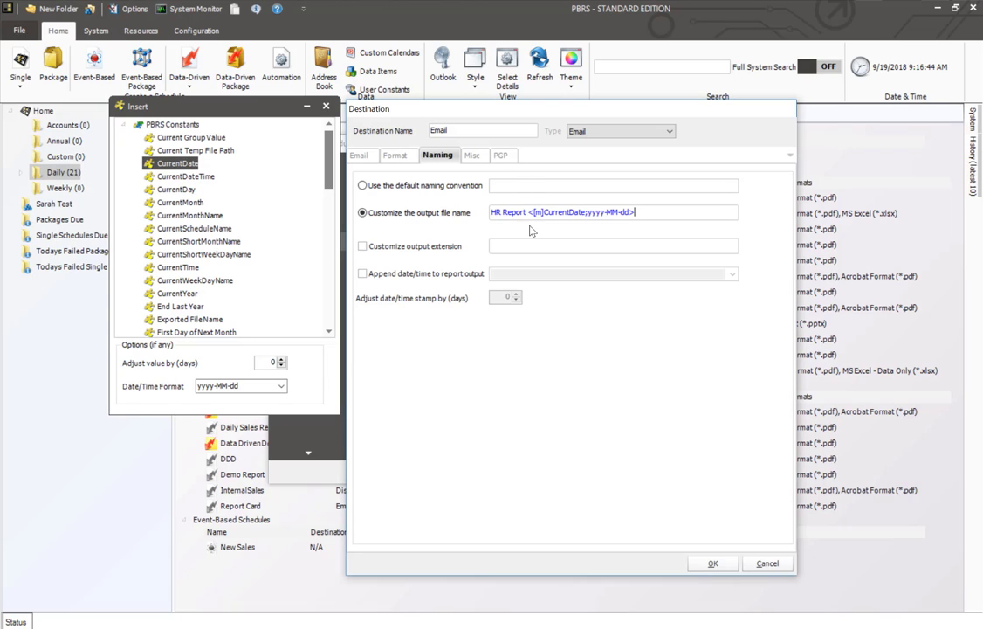
# Step: Set the email destination's format to MS Excel - Data Only (*.xlsx)
pyautogui.click(395, 155)
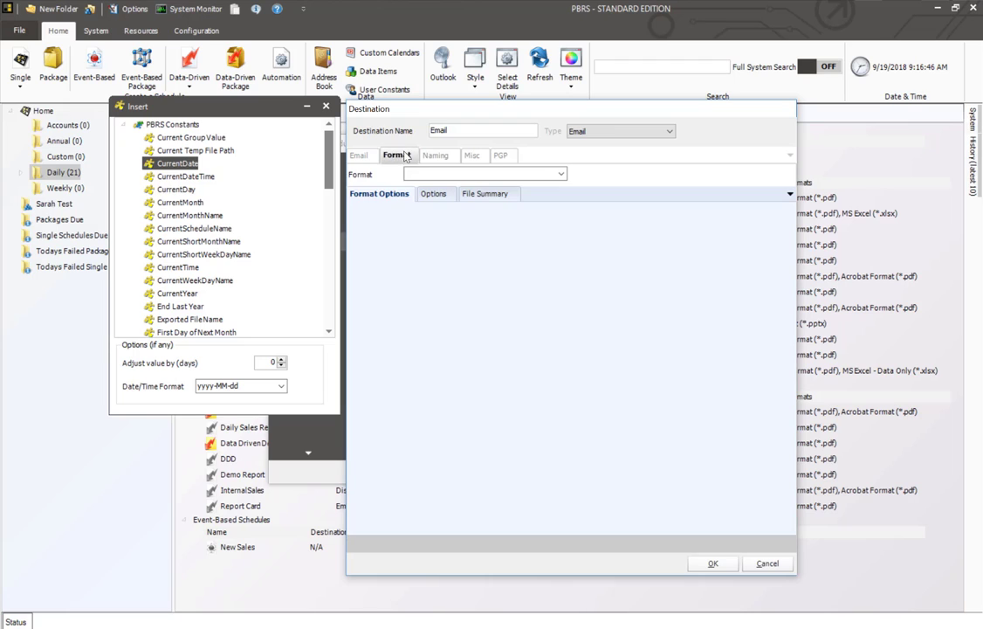
pyautogui.click(397, 154)
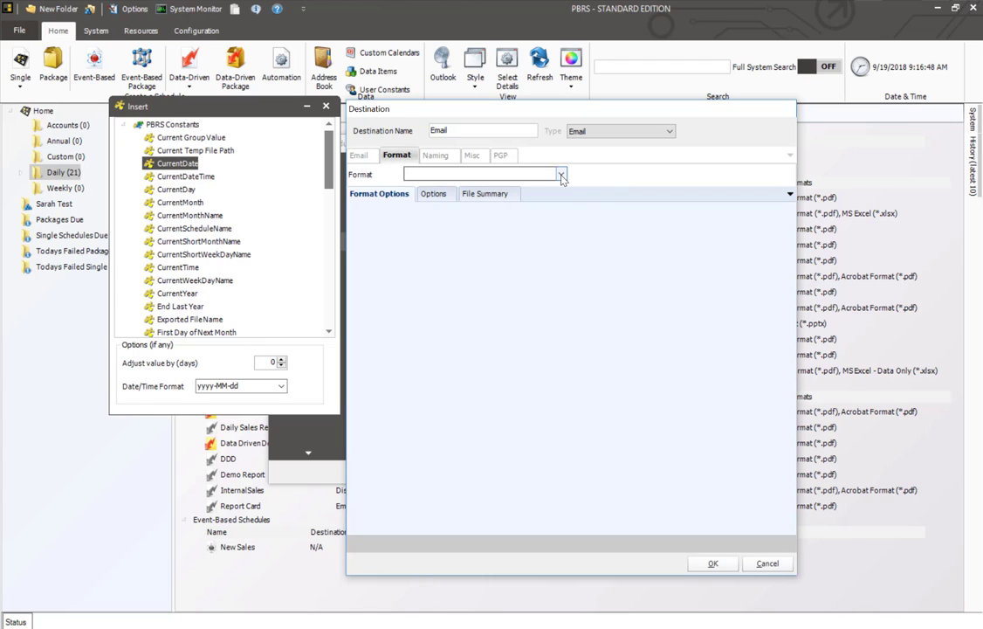
pyautogui.click(561, 174)
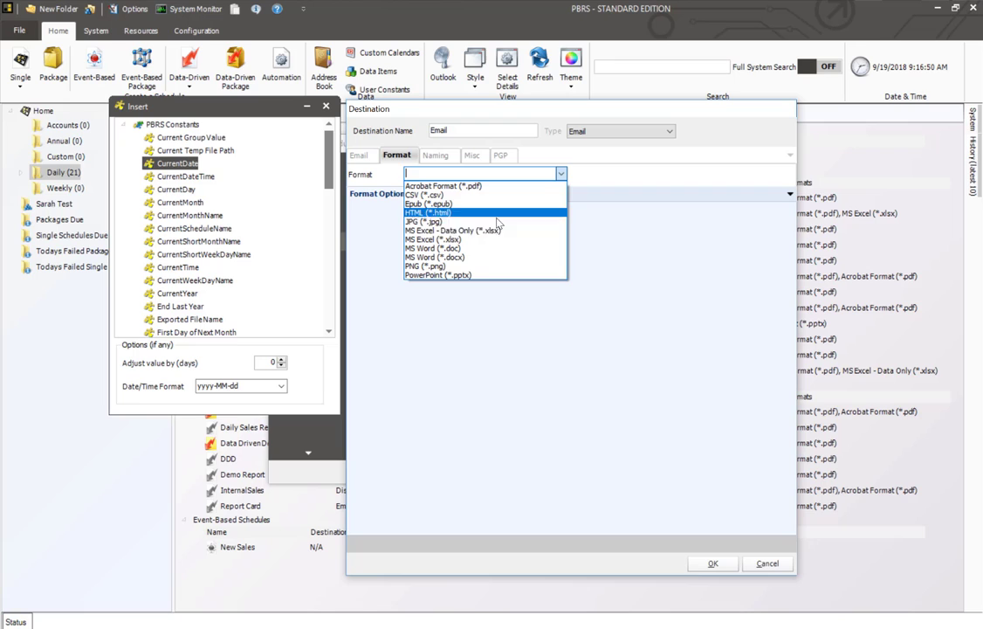
pyautogui.click(453, 230)
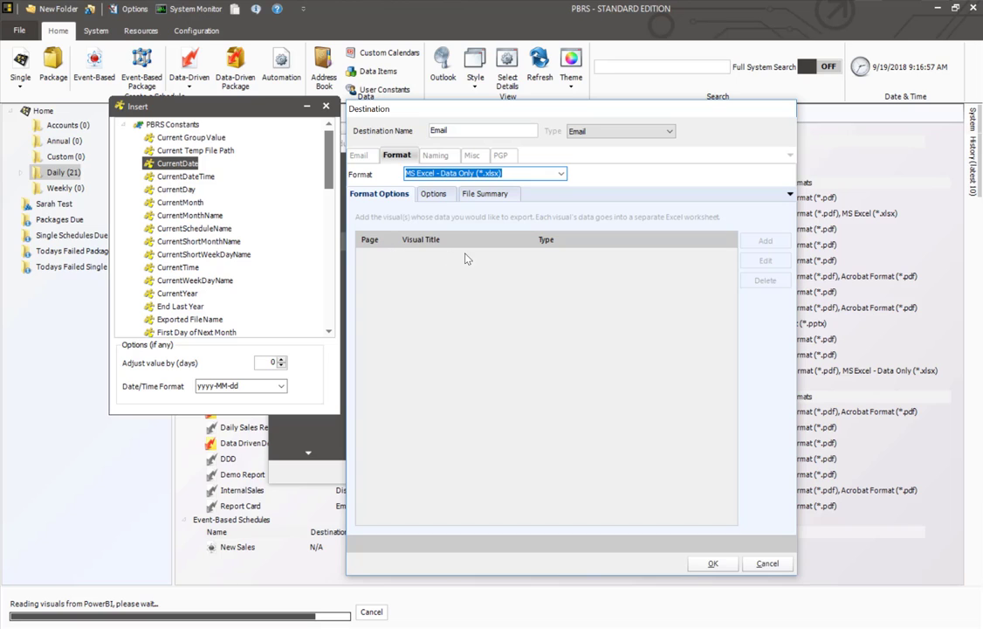
pyautogui.moveTo(508, 258)
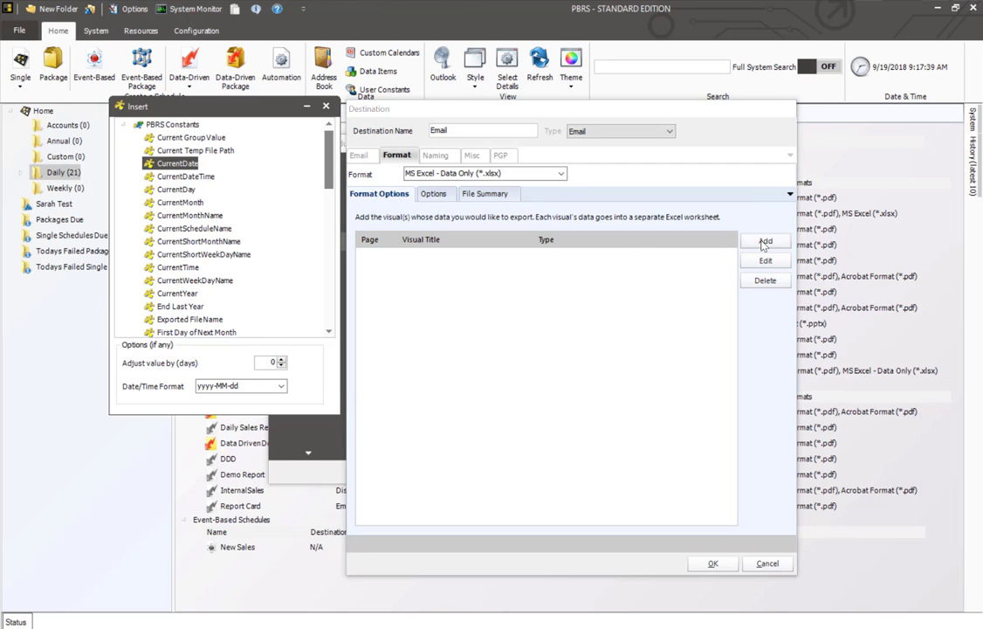
# Step: Add the page 1 visual 'New Hire Count by Month and Employment Type' as summary data
pyautogui.click(765, 240)
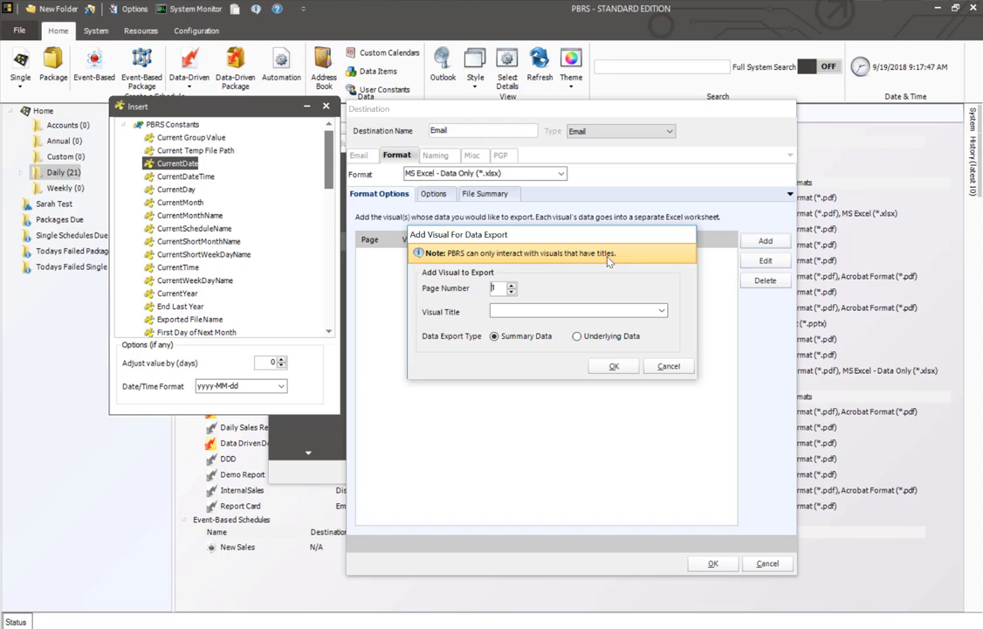
pyautogui.moveTo(620, 264)
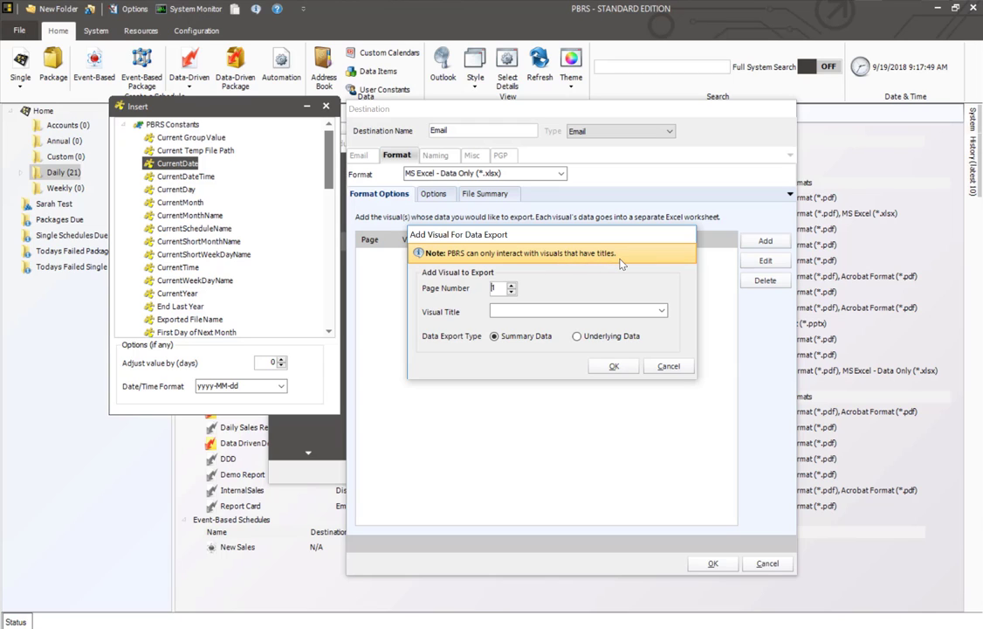
pyautogui.moveTo(601, 237)
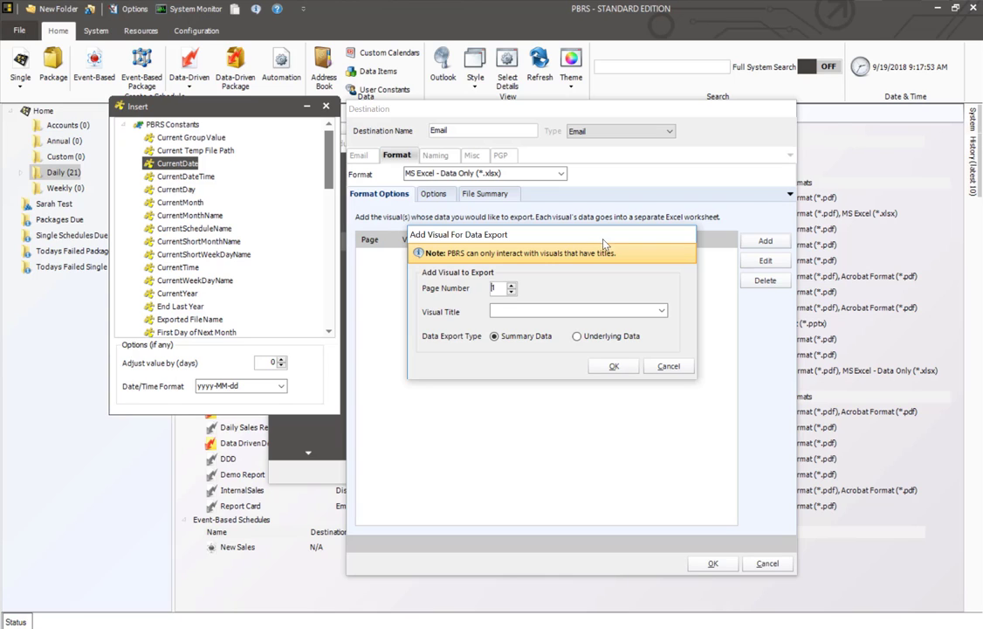
pyautogui.click(661, 311)
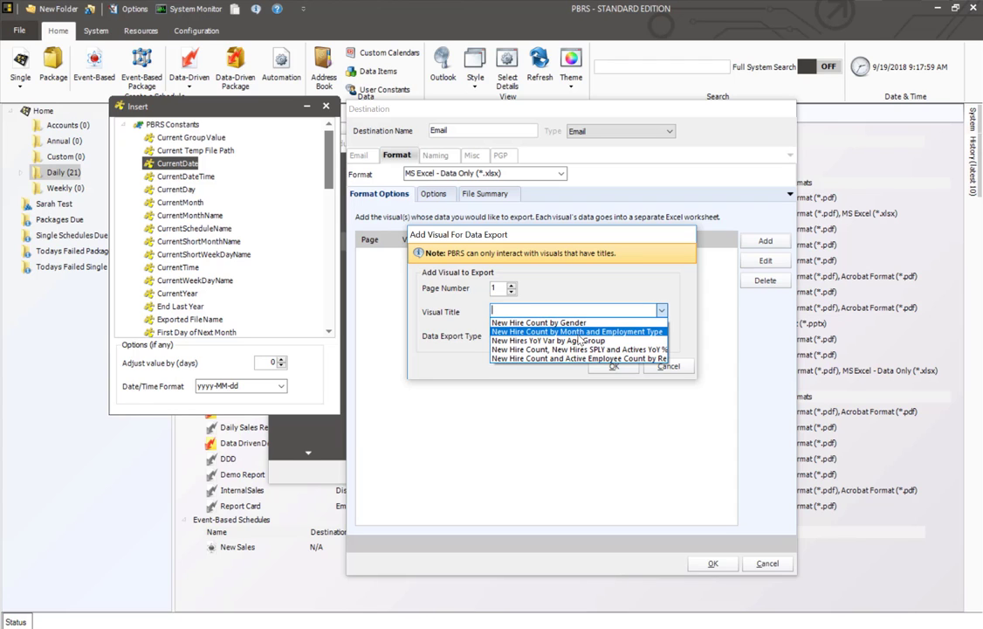
pyautogui.click(577, 331)
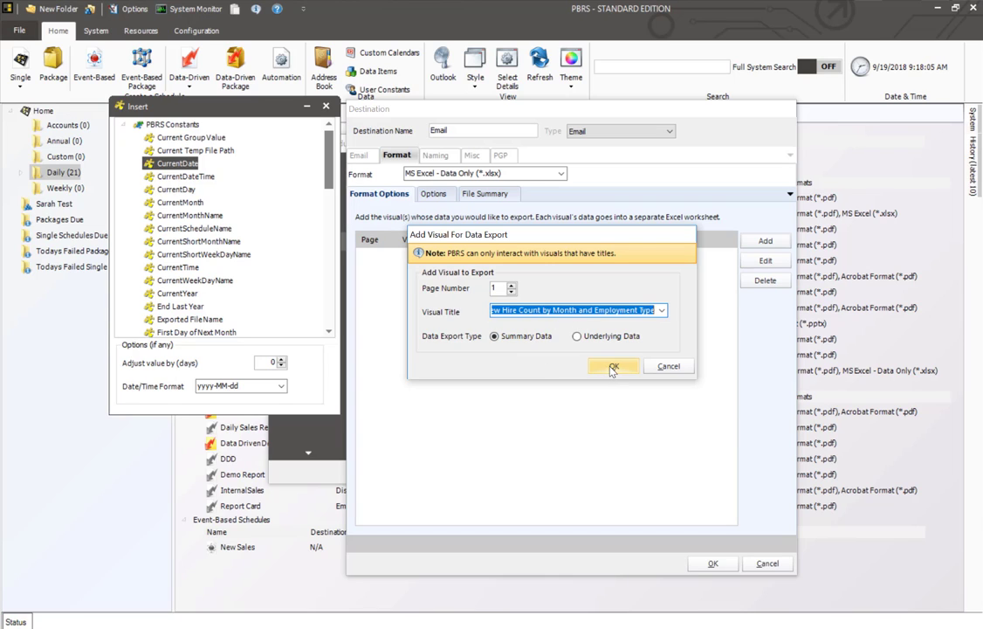
pyautogui.click(612, 366)
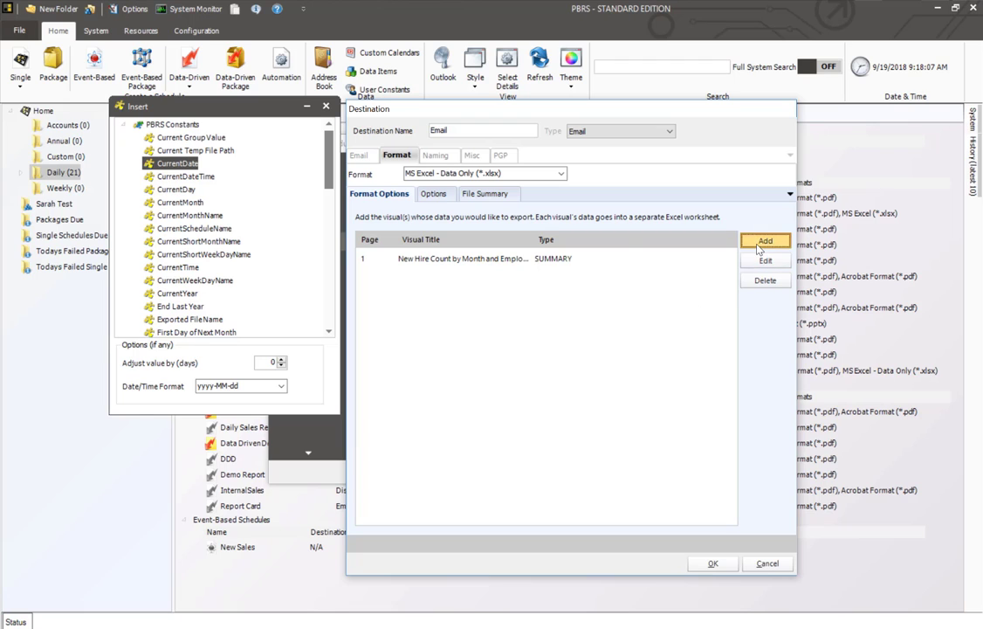
# Step: Add the new-hires YoY change by month visual as underlying data
pyautogui.click(764, 240)
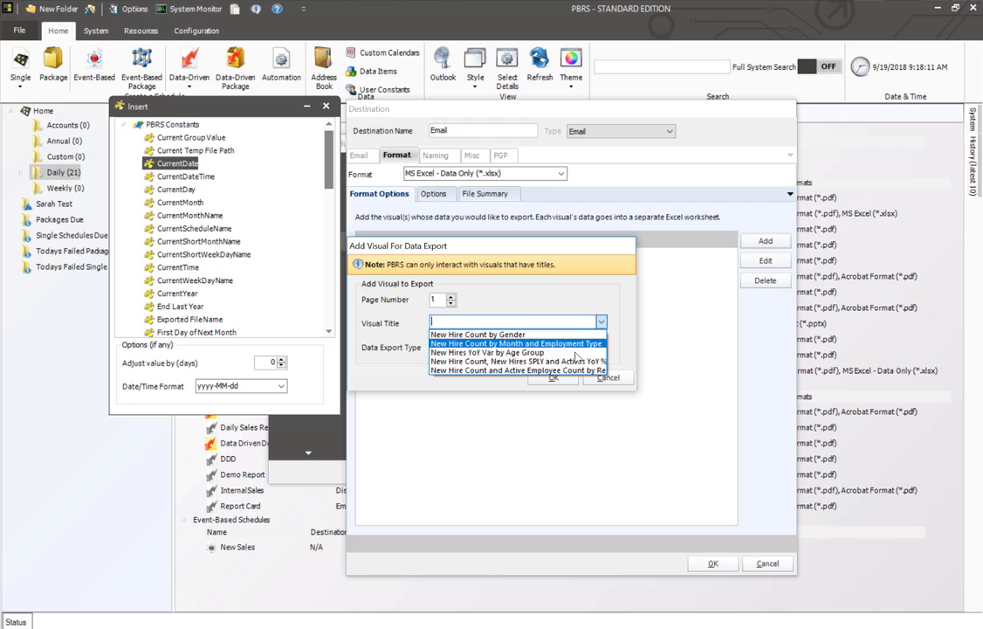
pyautogui.click(517, 360)
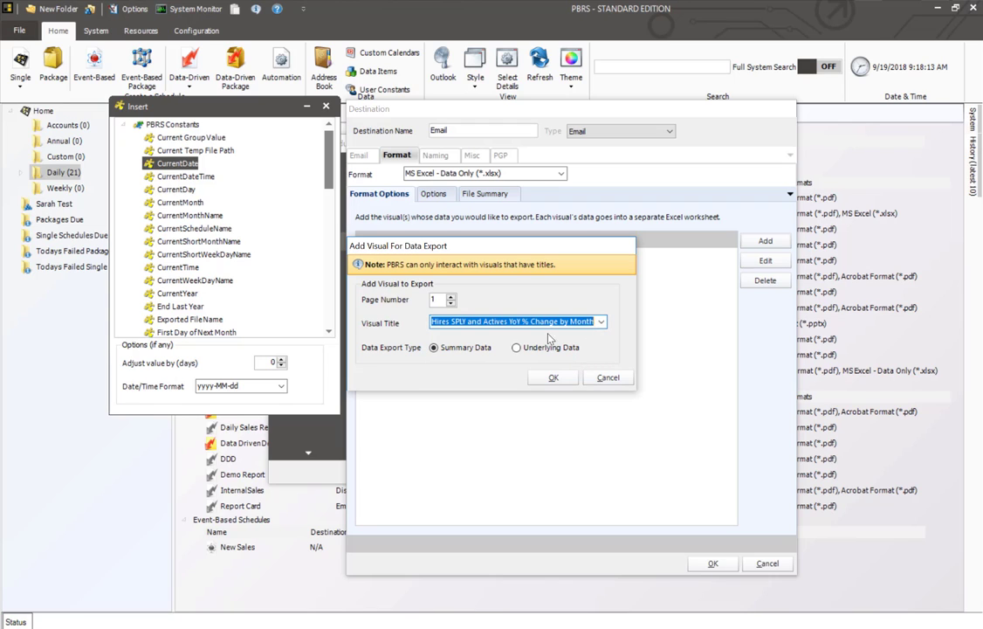
pyautogui.click(516, 347)
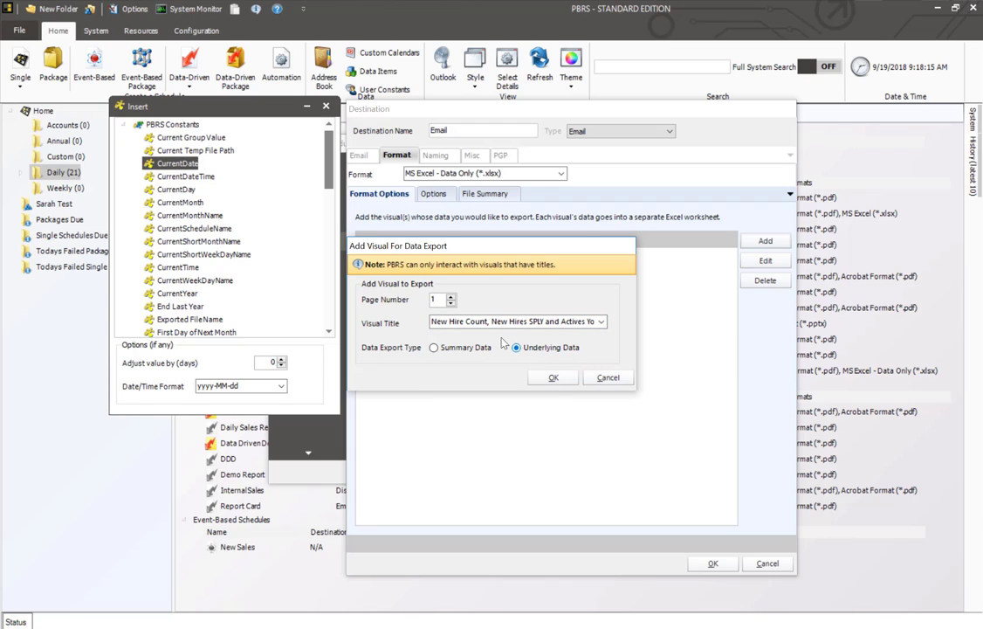
pyautogui.click(553, 377)
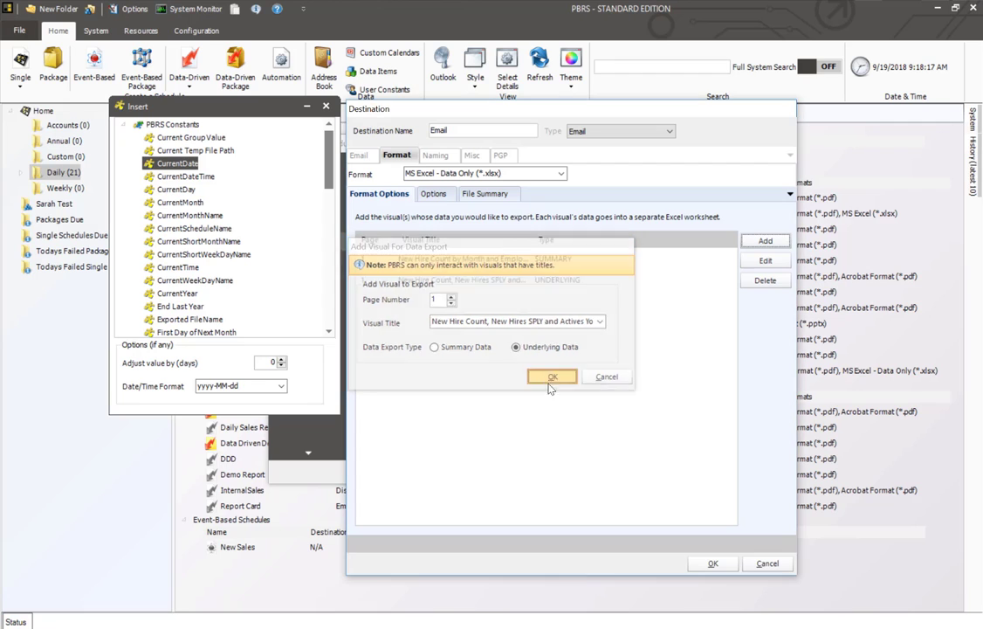
pyautogui.click(552, 376)
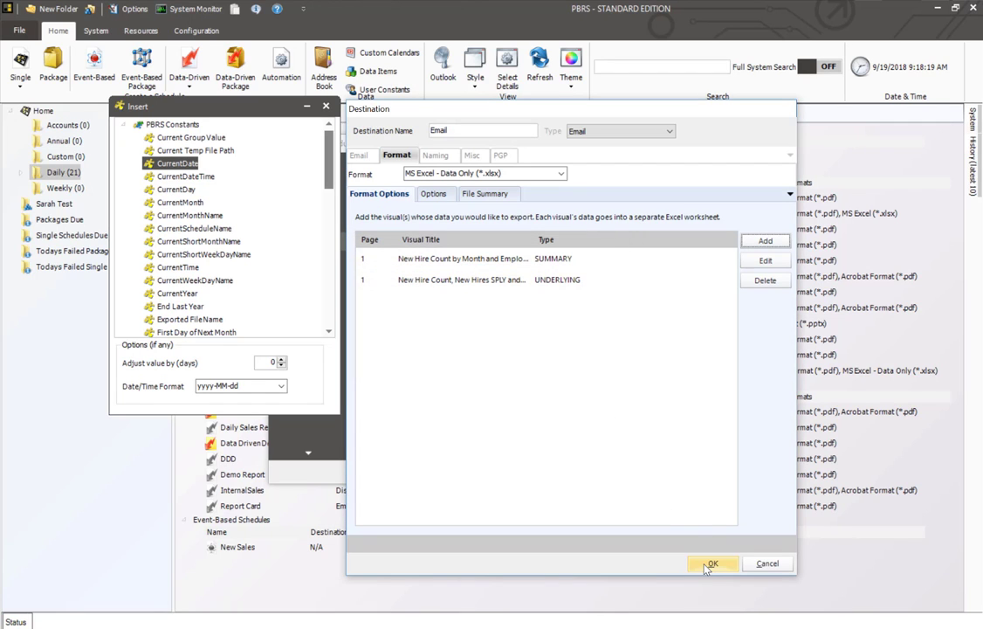
# Step: Save the email destination and add a disk destination saving to the Demo Reports folder
pyautogui.click(712, 563)
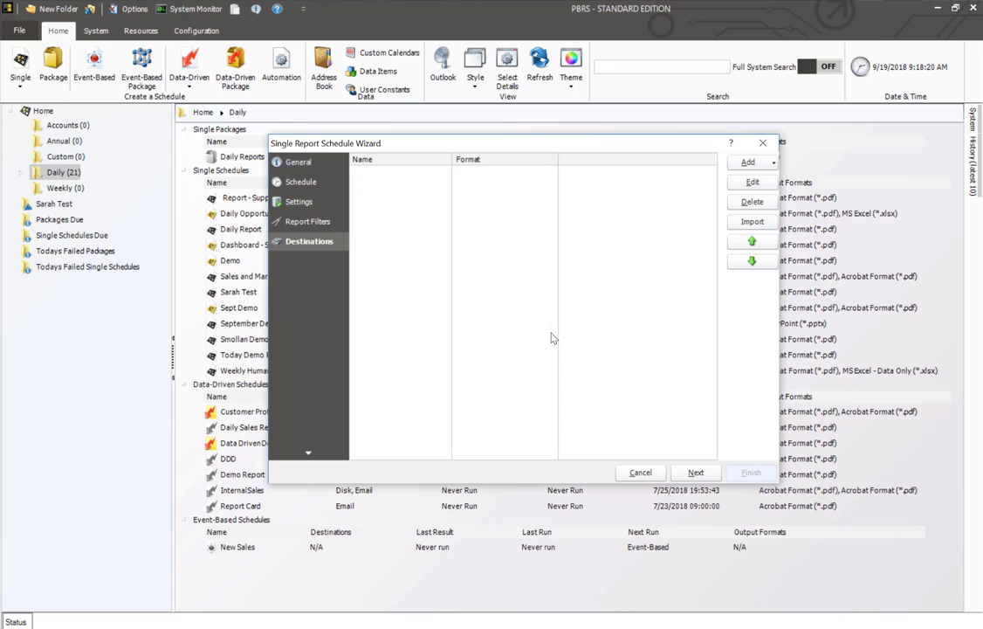
pyautogui.click(749, 162)
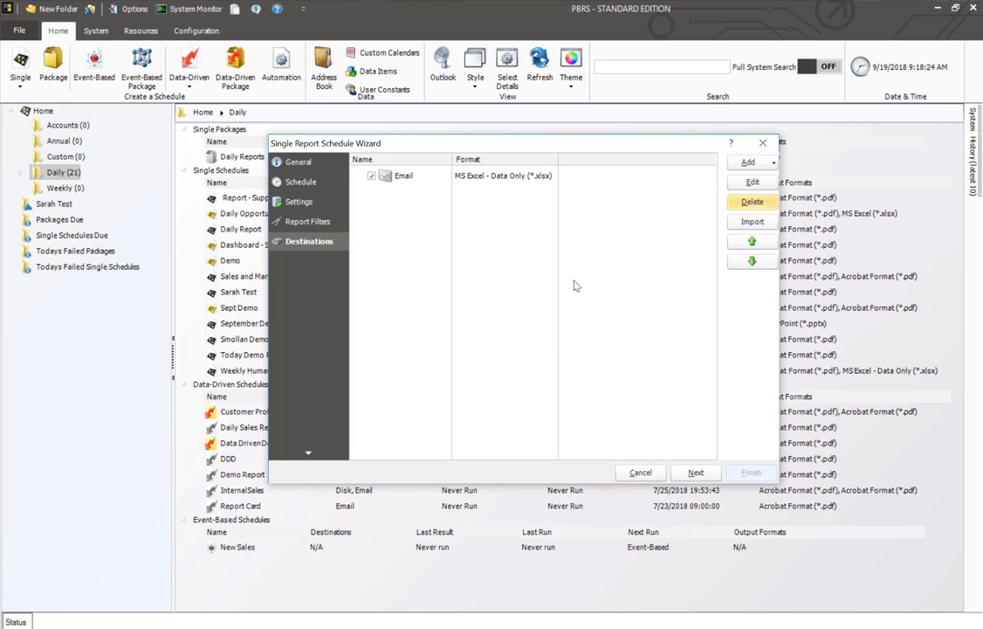
pyautogui.click(747, 161)
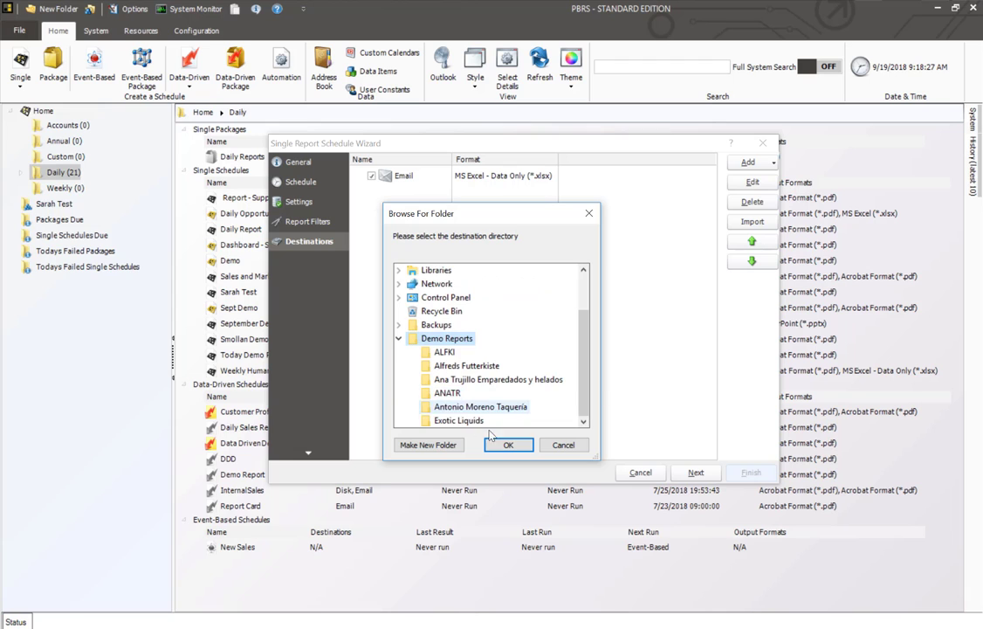
pyautogui.click(509, 444)
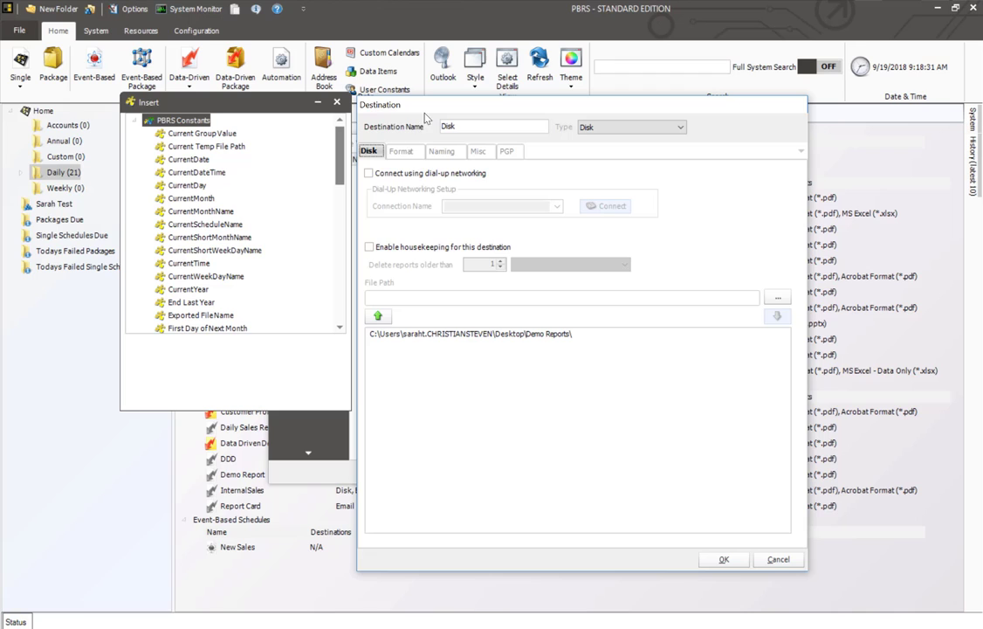
# Step: Output CSV with a character delimiter, exporting the New Hire Count visual's underlying data
pyautogui.click(402, 150)
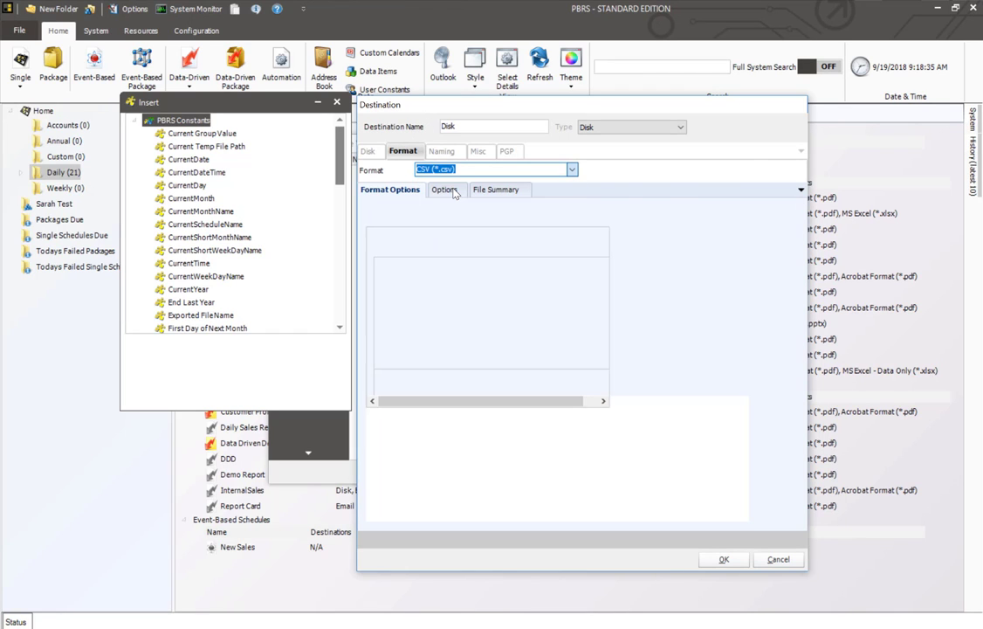
pyautogui.click(444, 189)
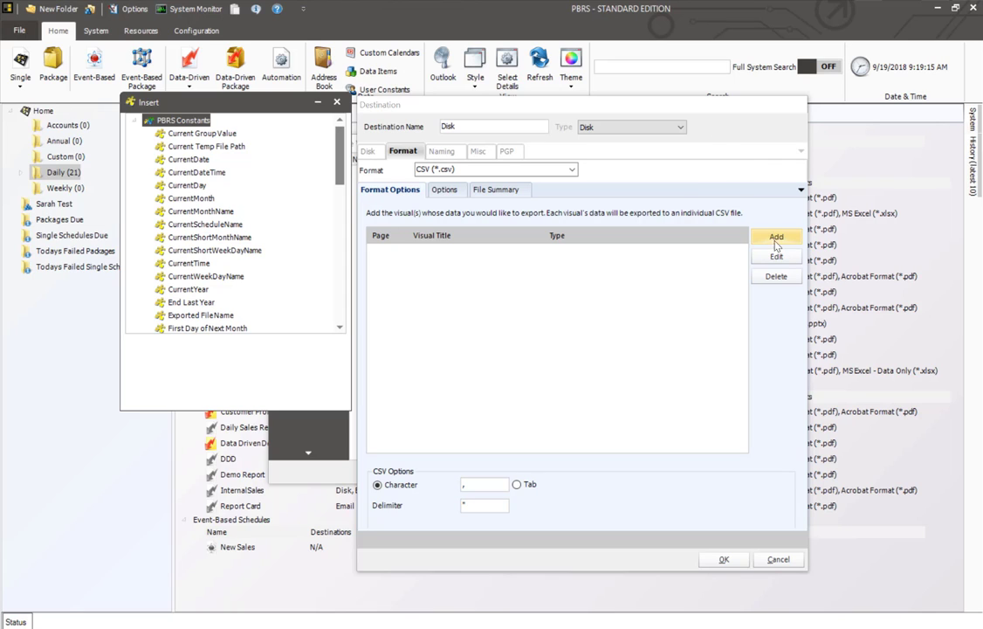
pyautogui.click(776, 237)
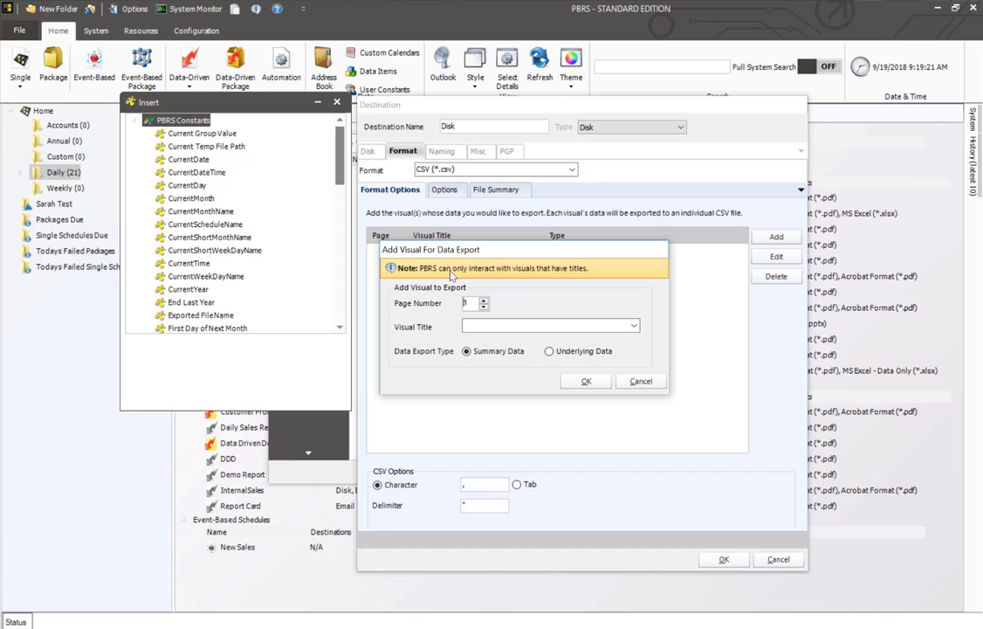
pyautogui.moveTo(517, 289)
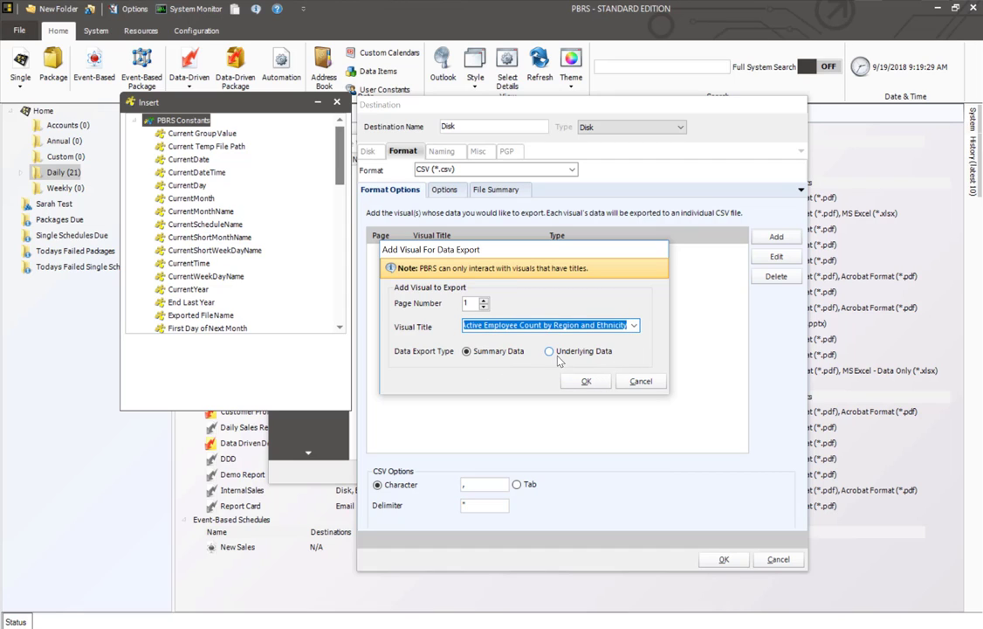
pyautogui.click(549, 351)
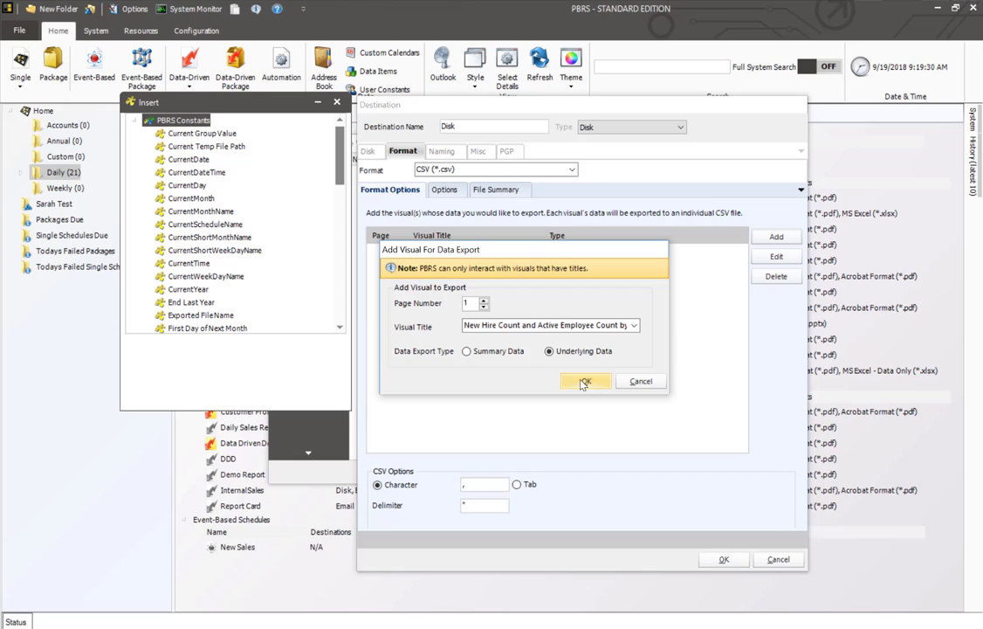
pyautogui.click(584, 381)
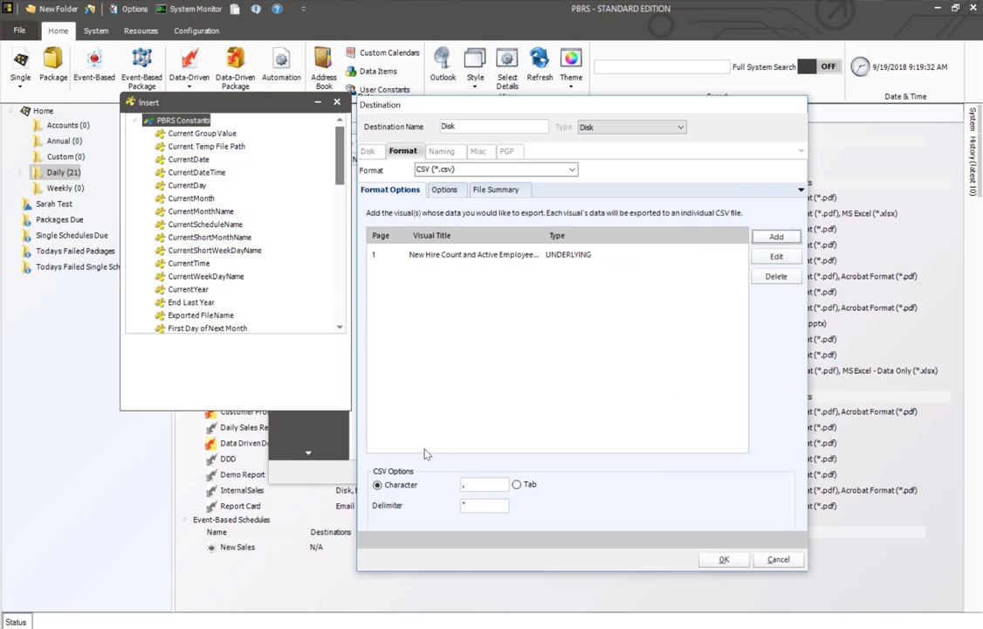
pyautogui.click(378, 485)
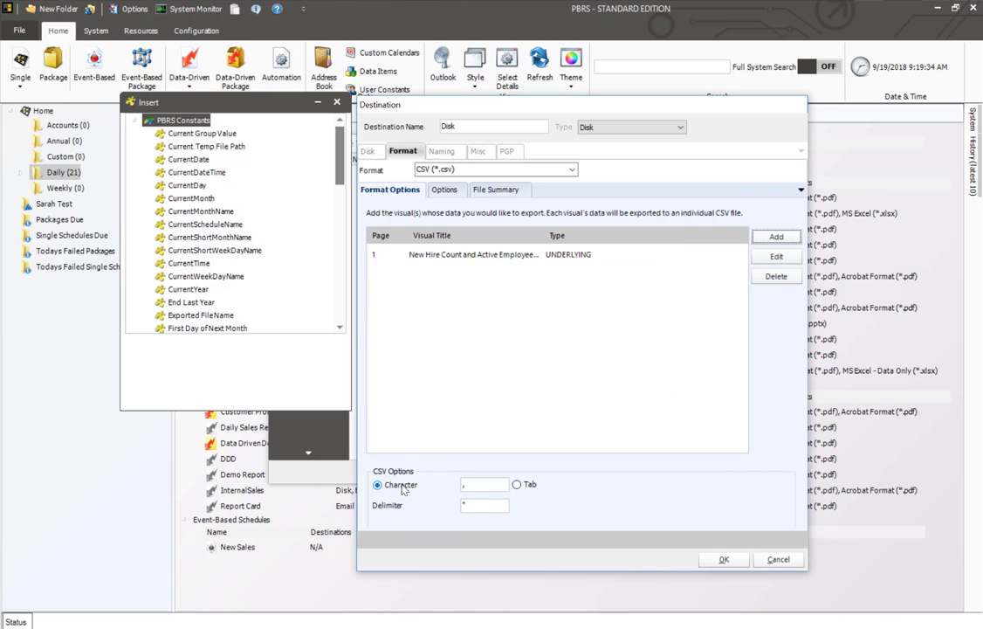
pyautogui.moveTo(410, 489)
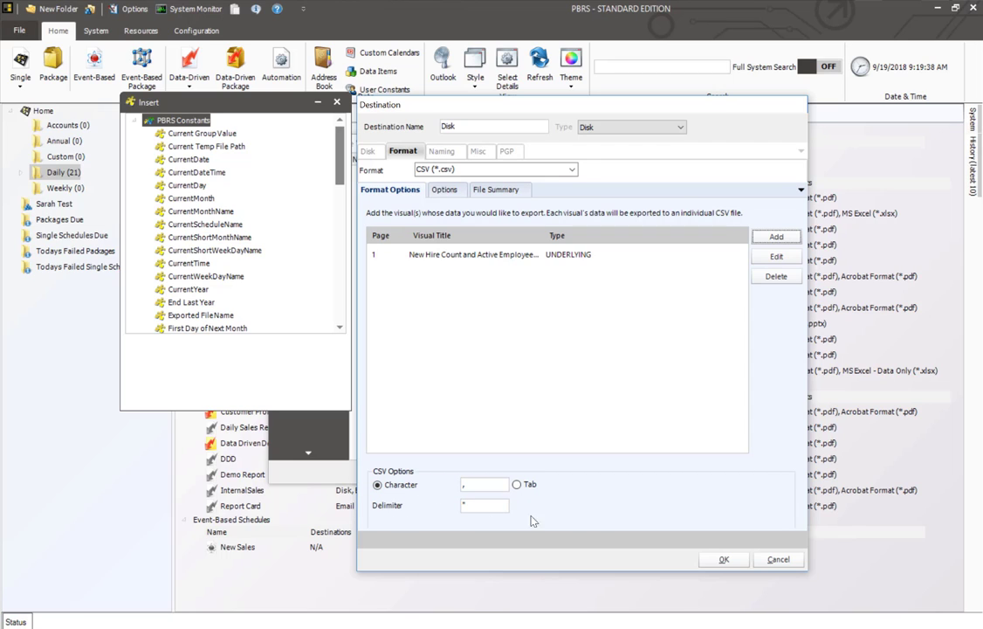
pyautogui.moveTo(494, 260)
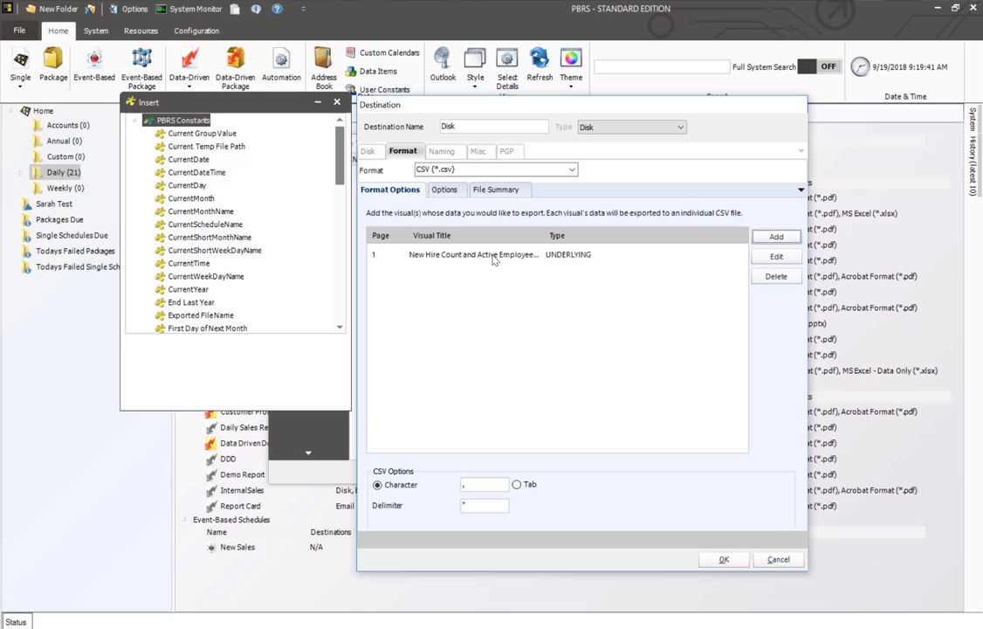
# Step: Customize the disk output file name to 'HR Report CSV' and save the destination
pyautogui.click(444, 151)
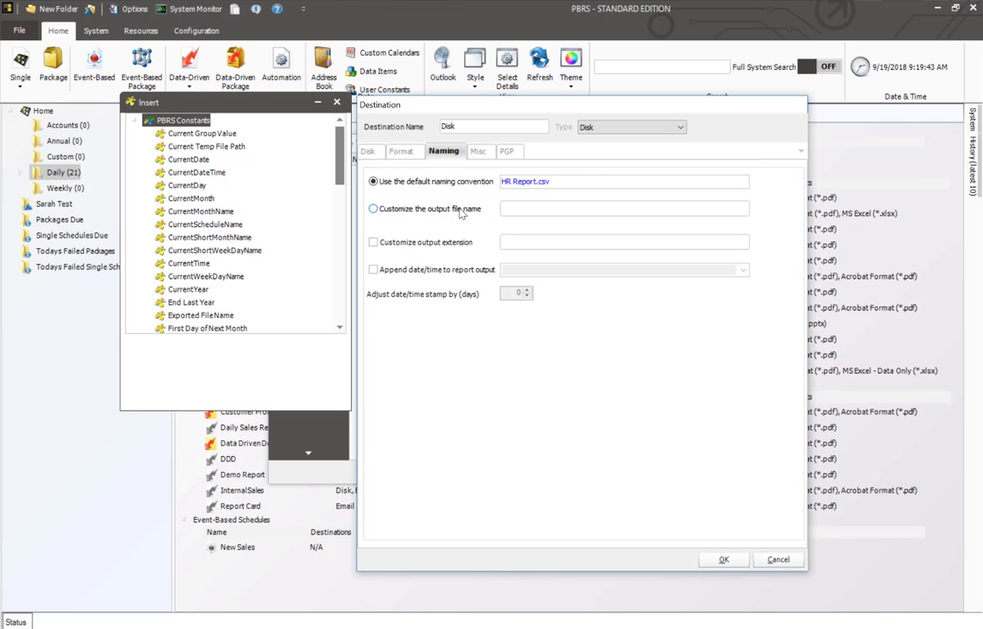
pyautogui.click(374, 207)
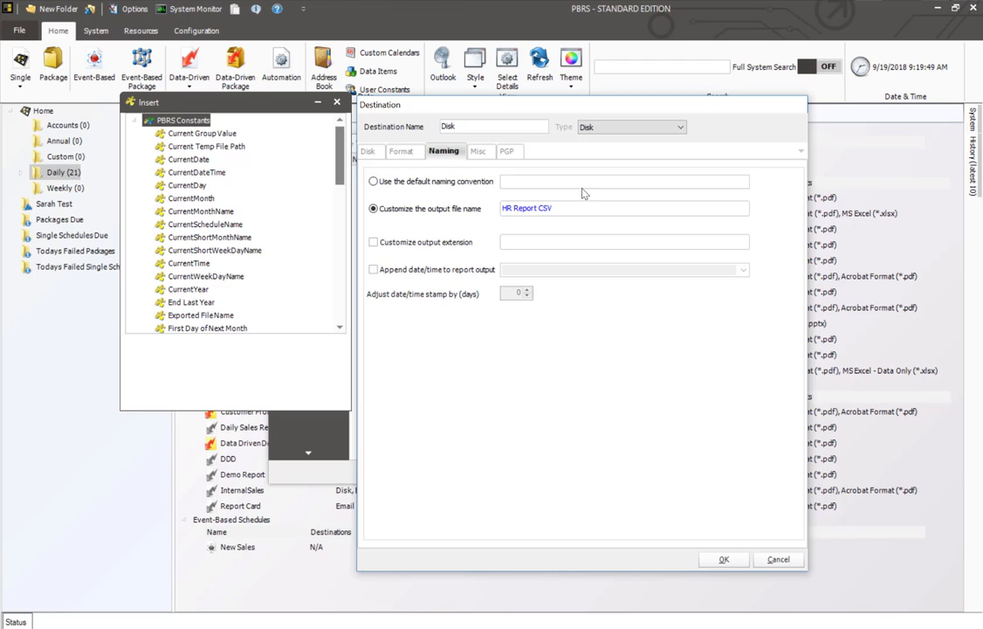
pyautogui.click(723, 558)
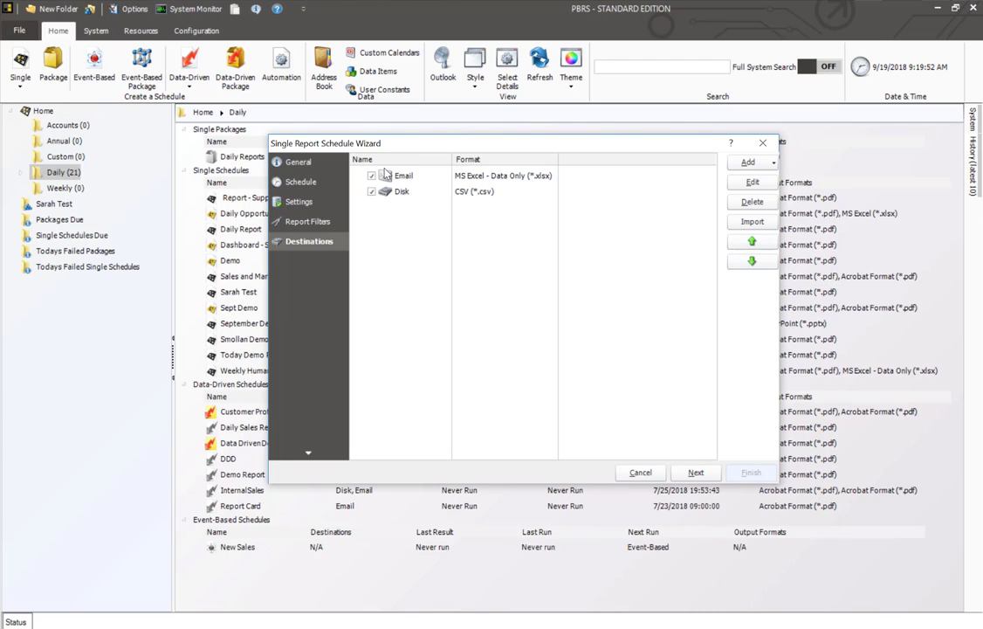
# Step: Skip Exception Handling and Custom Tasks, then finish the HR Report schedule
pyautogui.click(322, 260)
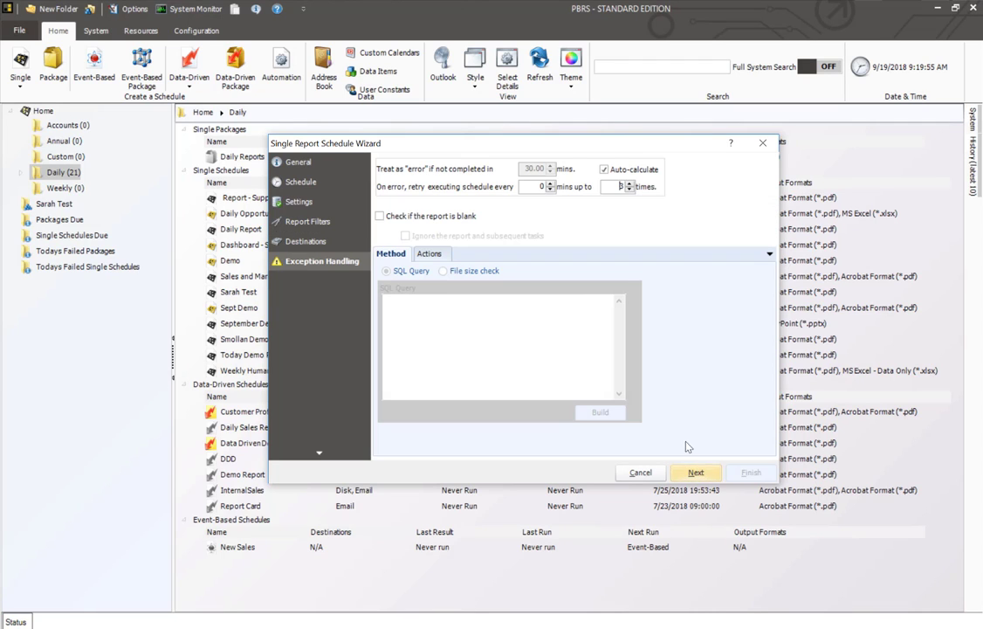
pyautogui.moveTo(695, 463)
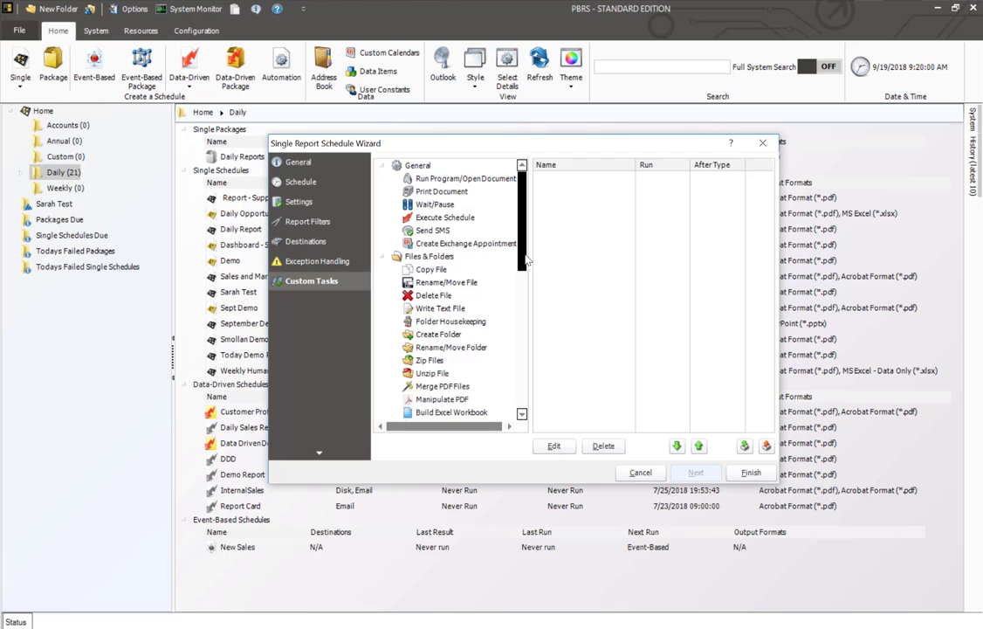
pyautogui.scroll(-3)
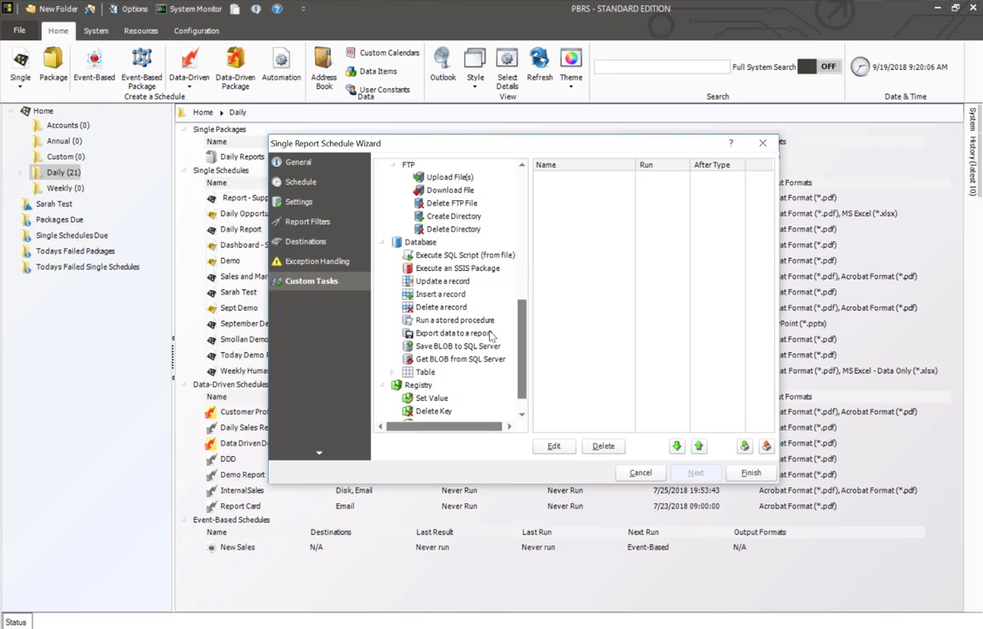
pyautogui.moveTo(598, 366)
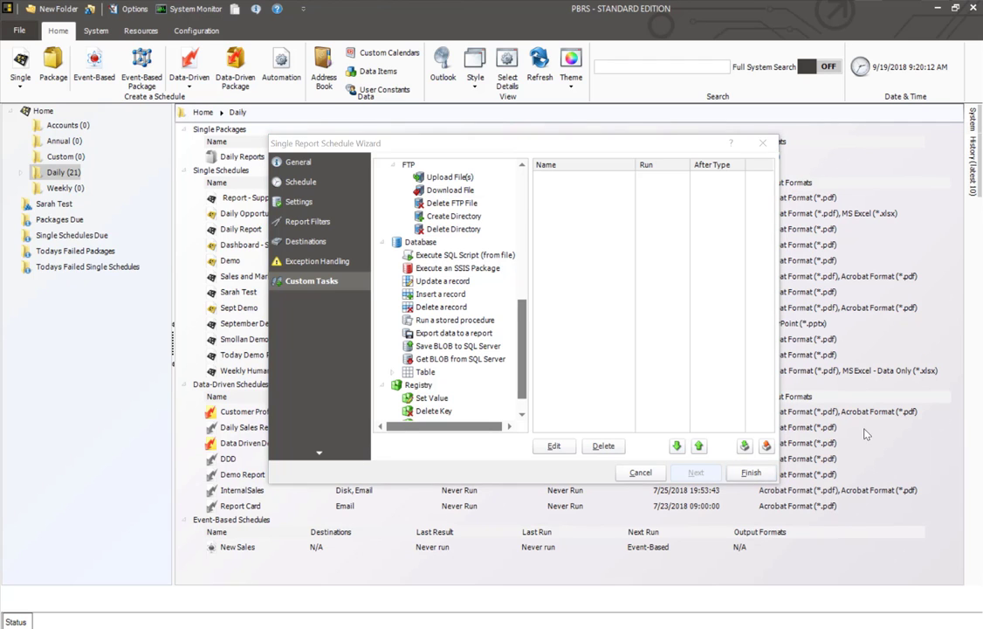
pyautogui.click(640, 472)
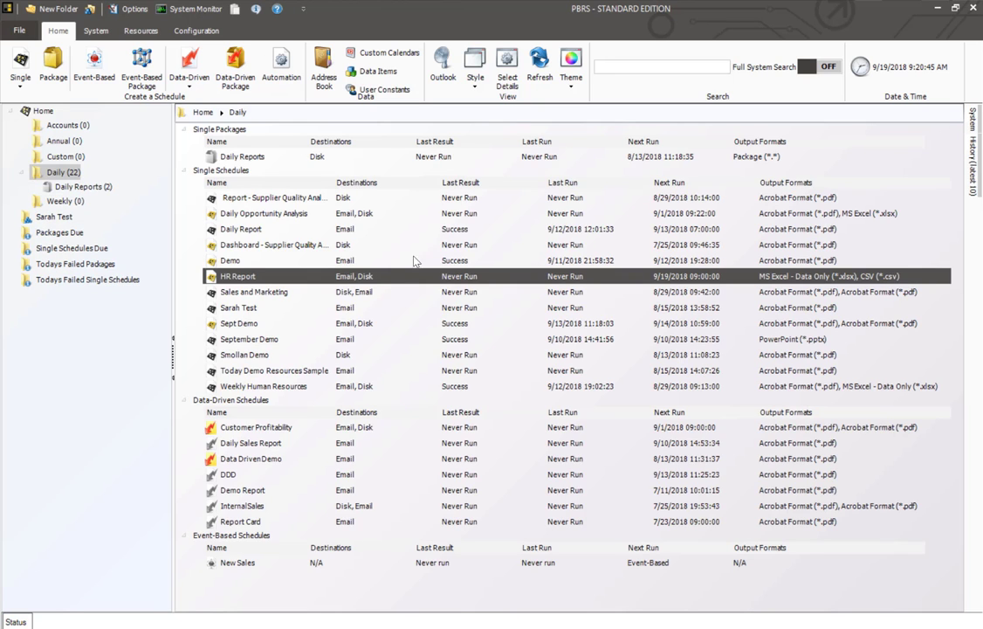
# Step: Execute the HR Report schedule from its context menu and close Process Watcher
pyautogui.rightClick(238, 276)
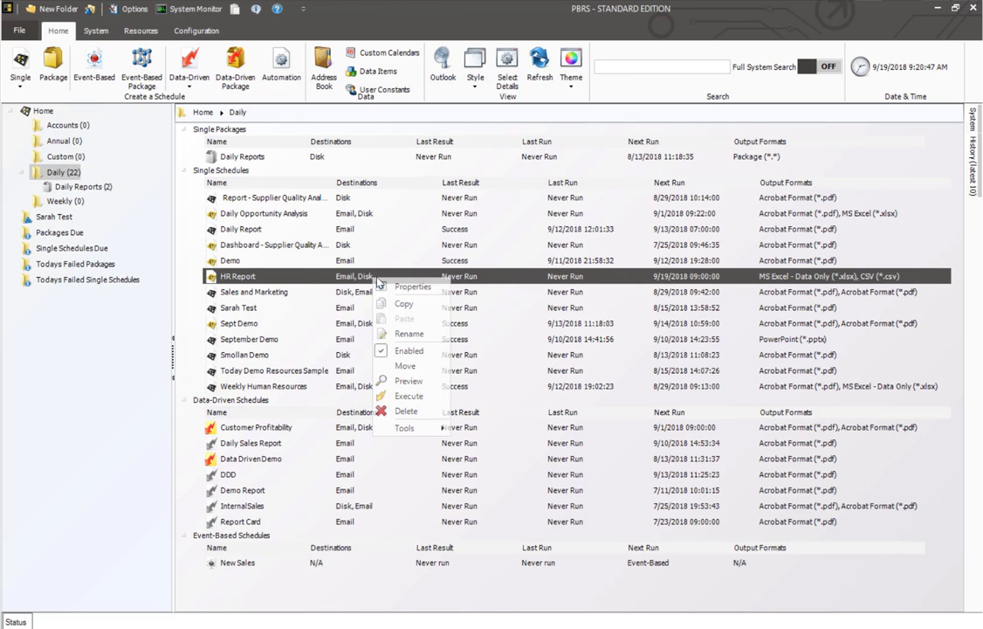
pyautogui.click(410, 396)
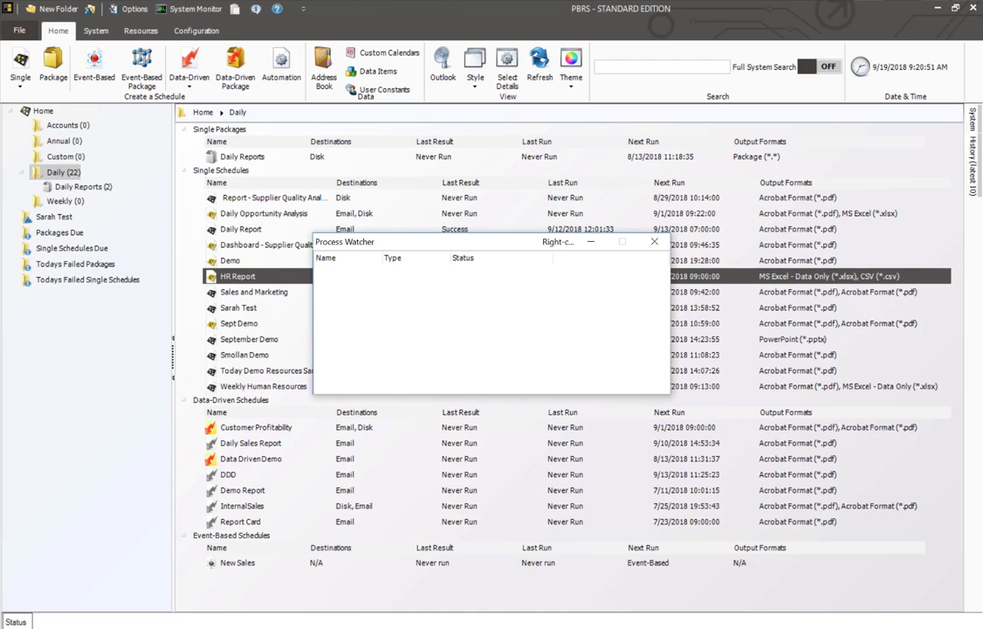
pyautogui.click(654, 241)
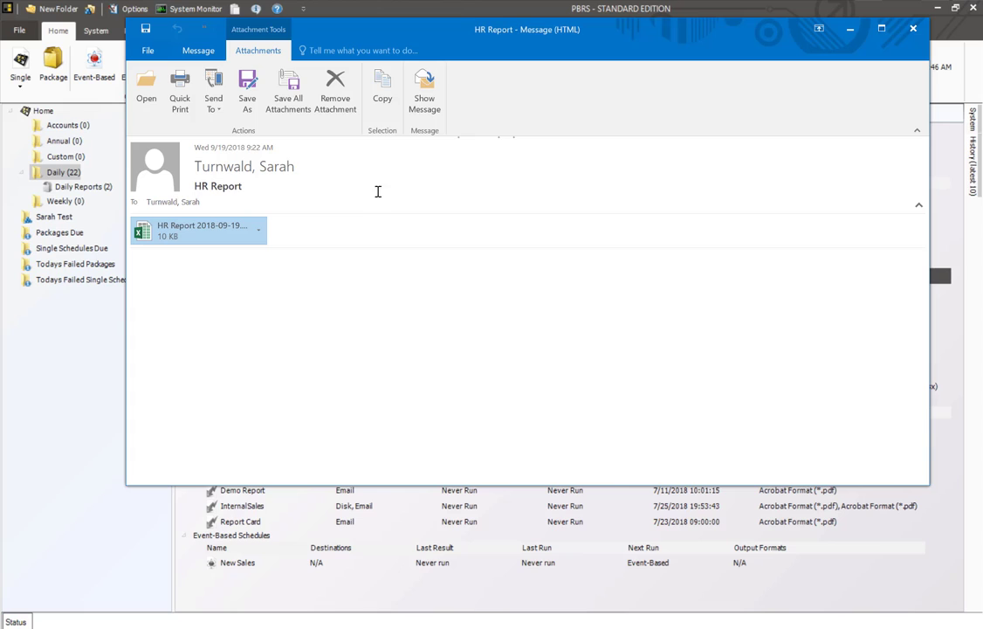
# Step: Open the HR Report .xlsx attachment from the delivered email in Excel
pyautogui.doubleClick(198, 230)
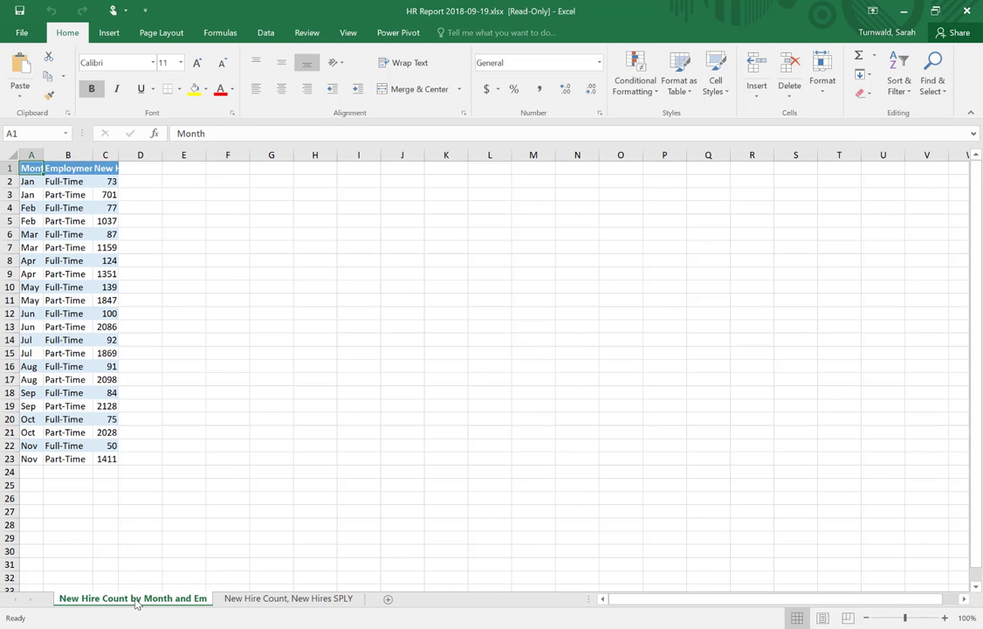
pyautogui.moveTo(157, 422)
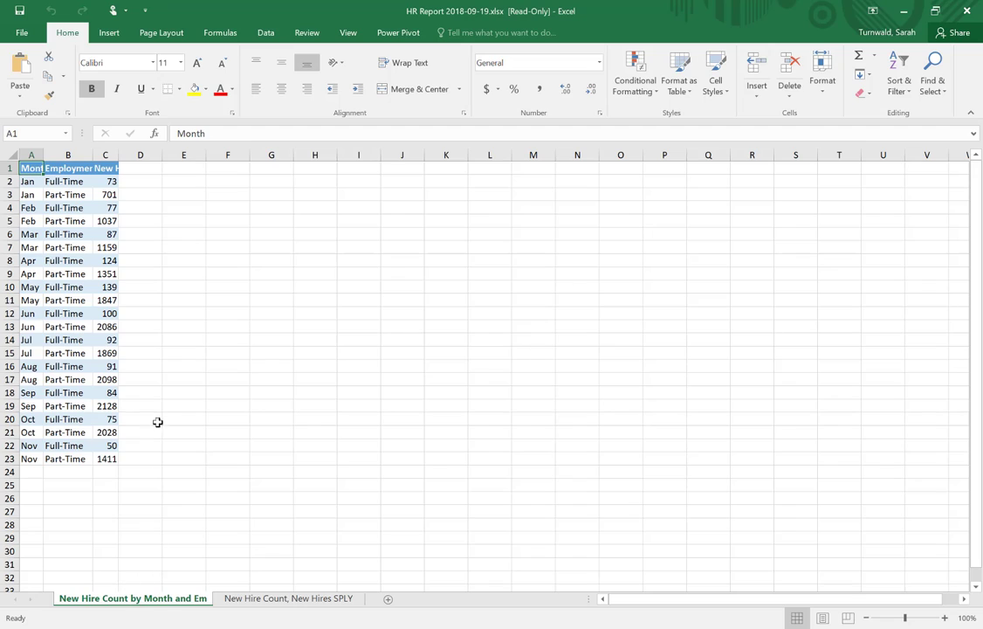
pyautogui.moveTo(127, 557)
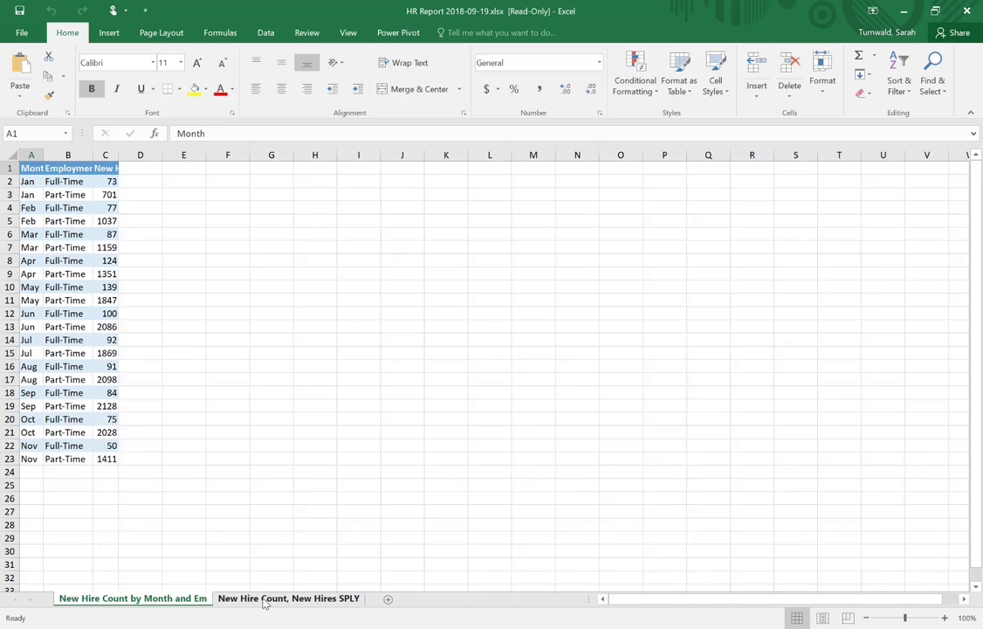
# Step: Show the 'New Hire Count, New Hires SPLY' sheet of the emailed workbook
pyautogui.click(288, 598)
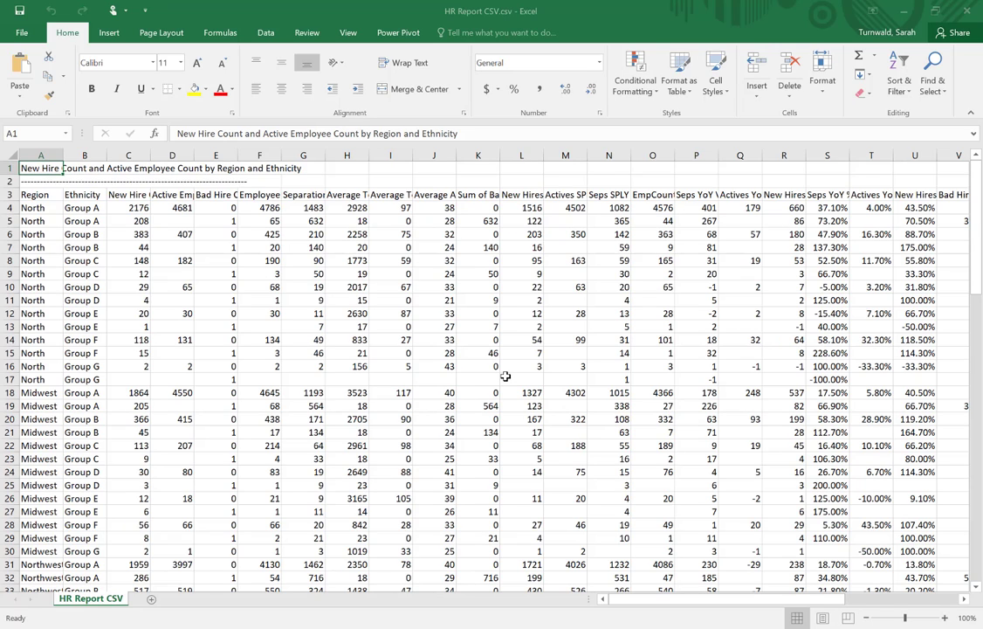
pyautogui.moveTo(636, 372)
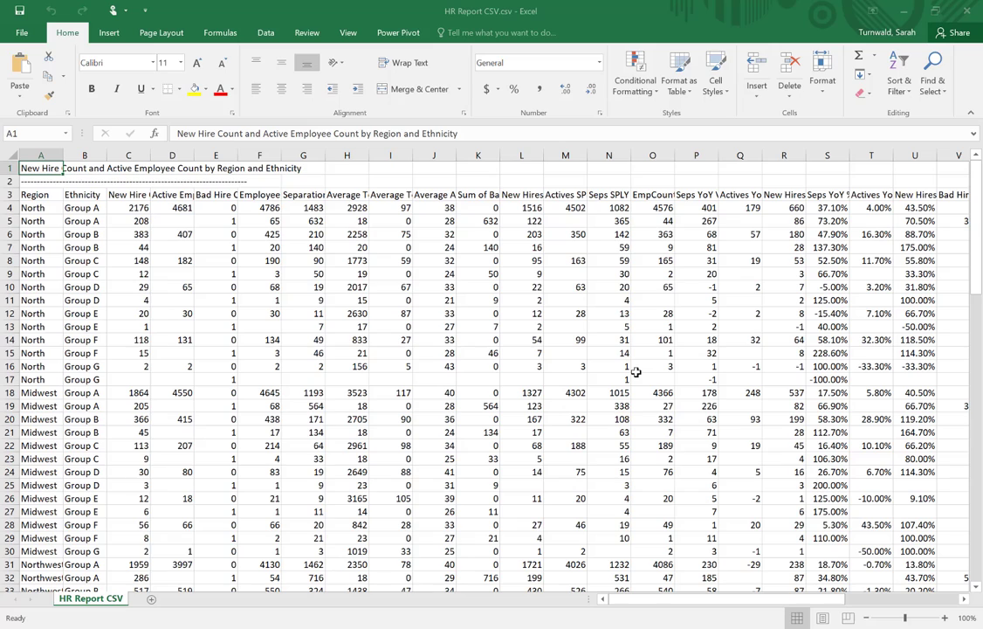